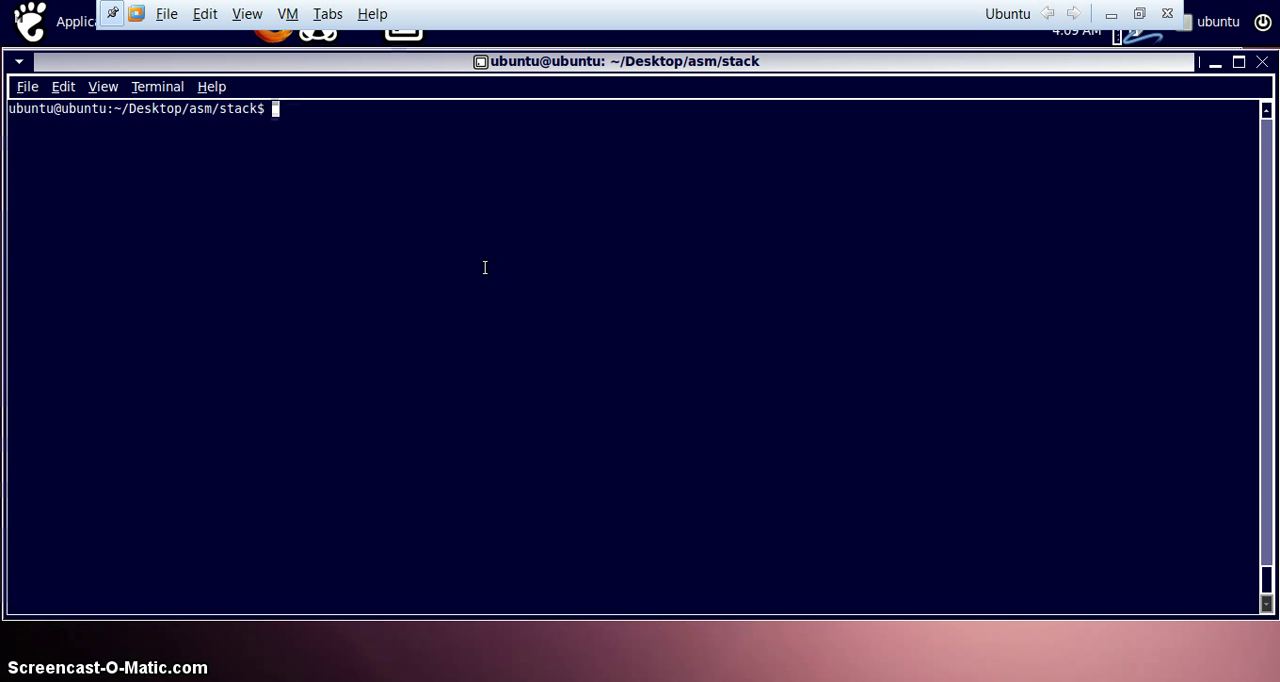
Step: Open the stack.s assembly source in nano with 'nano stack.s'
text(nano stack.s)
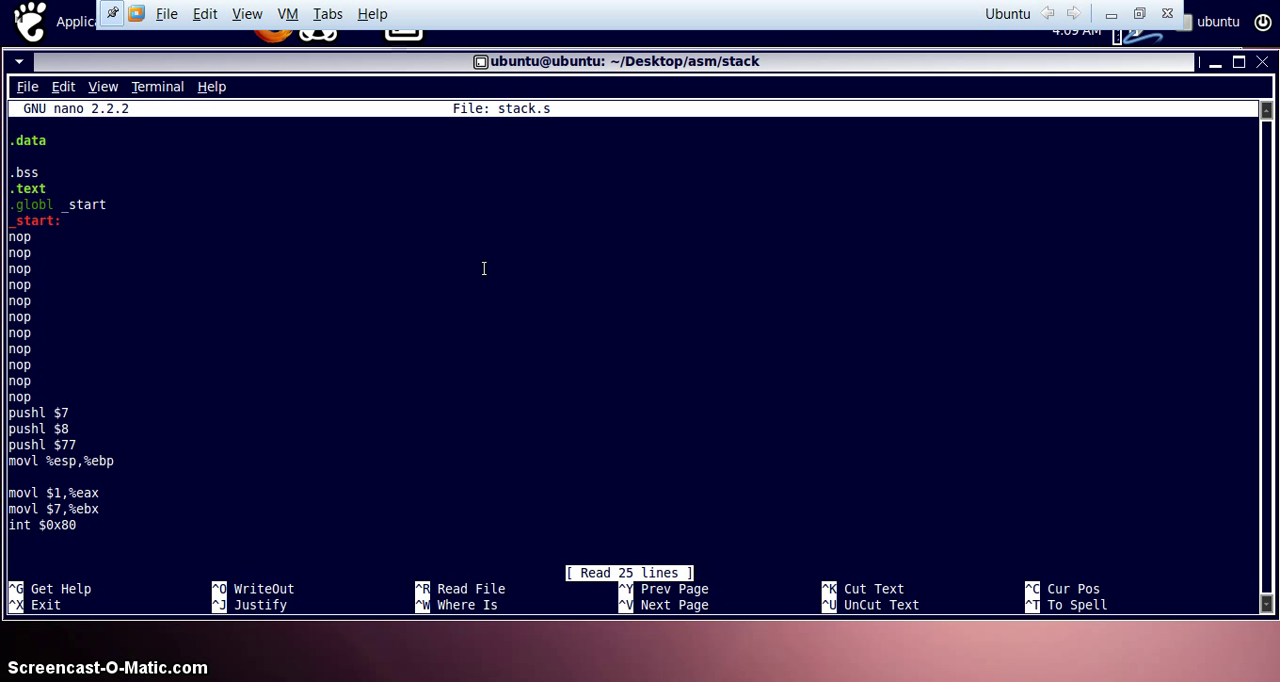
key(Down)
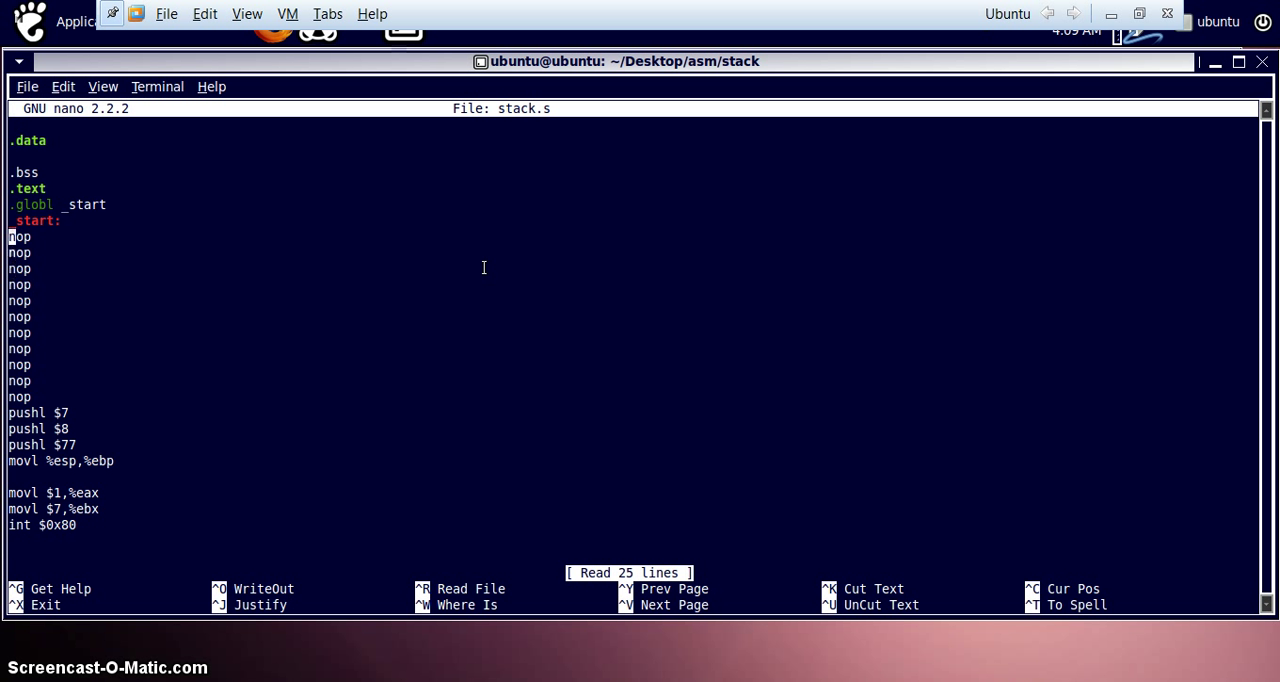
key(Down)
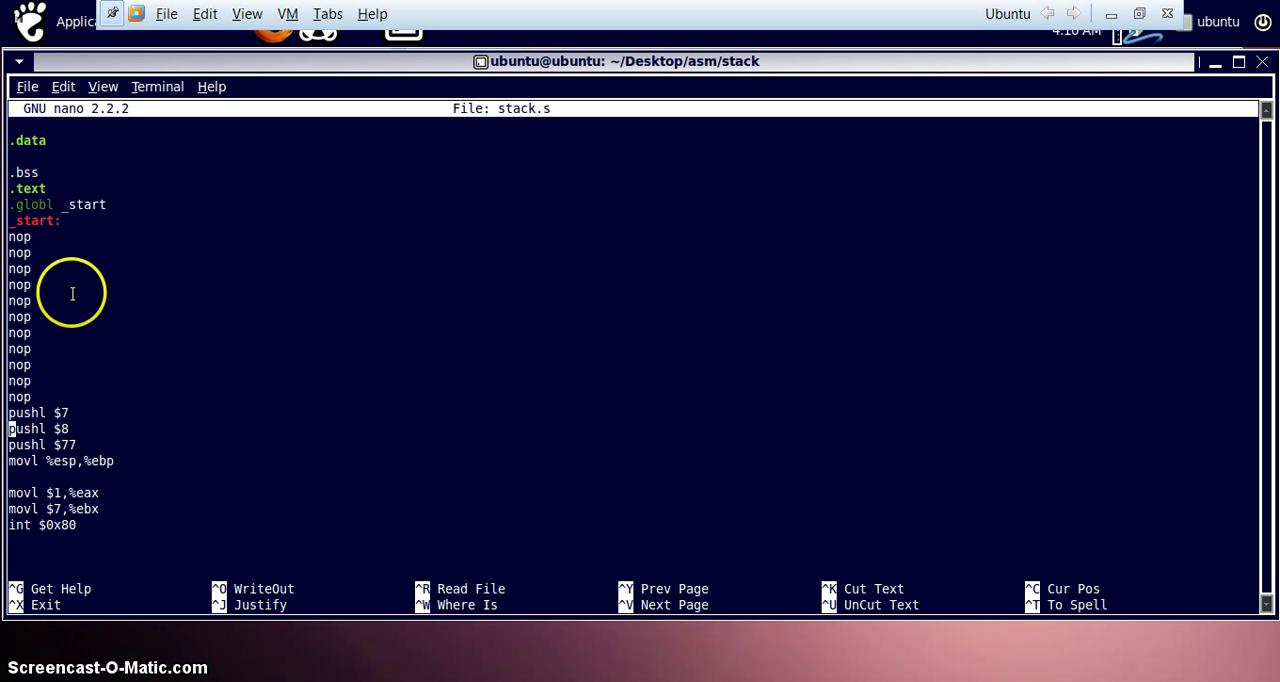
mouse_move(65, 413)
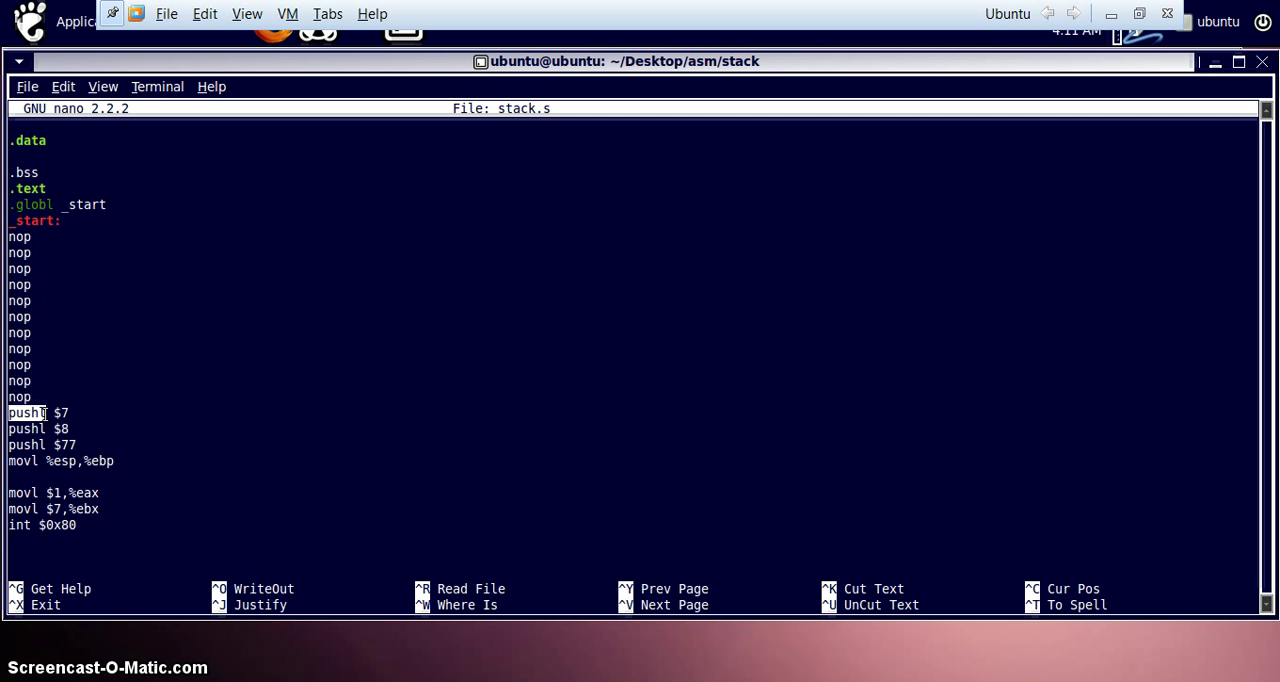
double_click(30, 413)
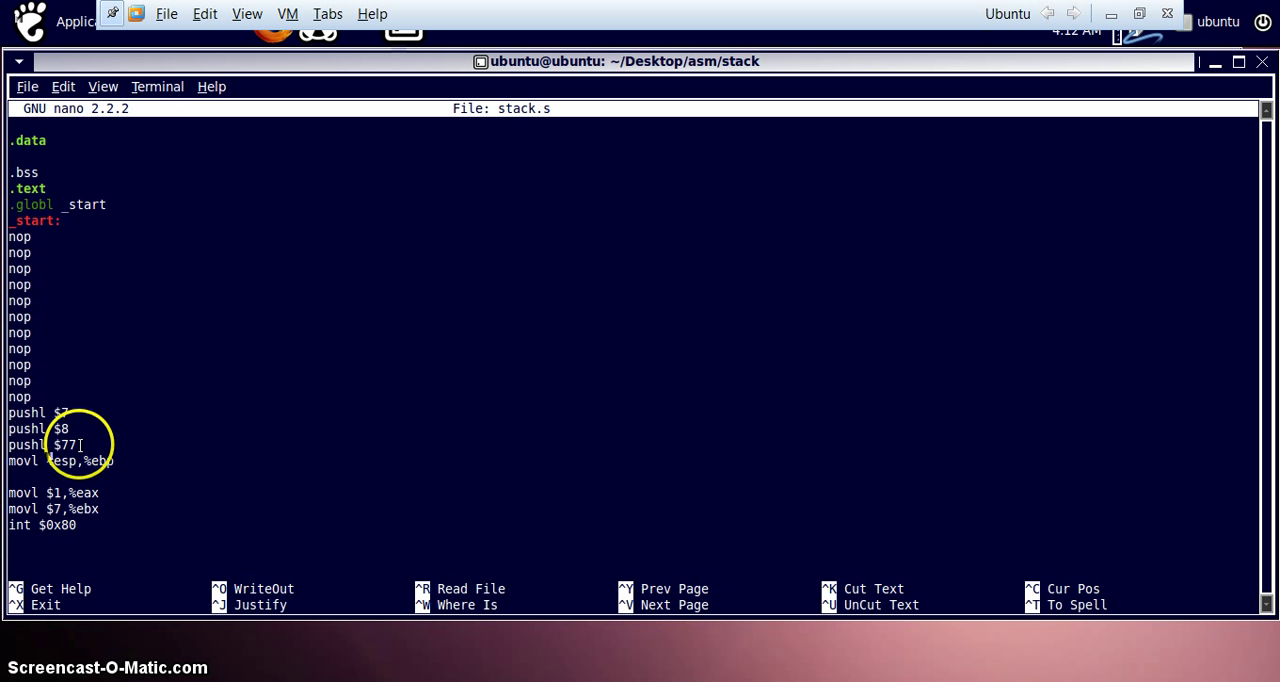
mouse_move(570, 515)
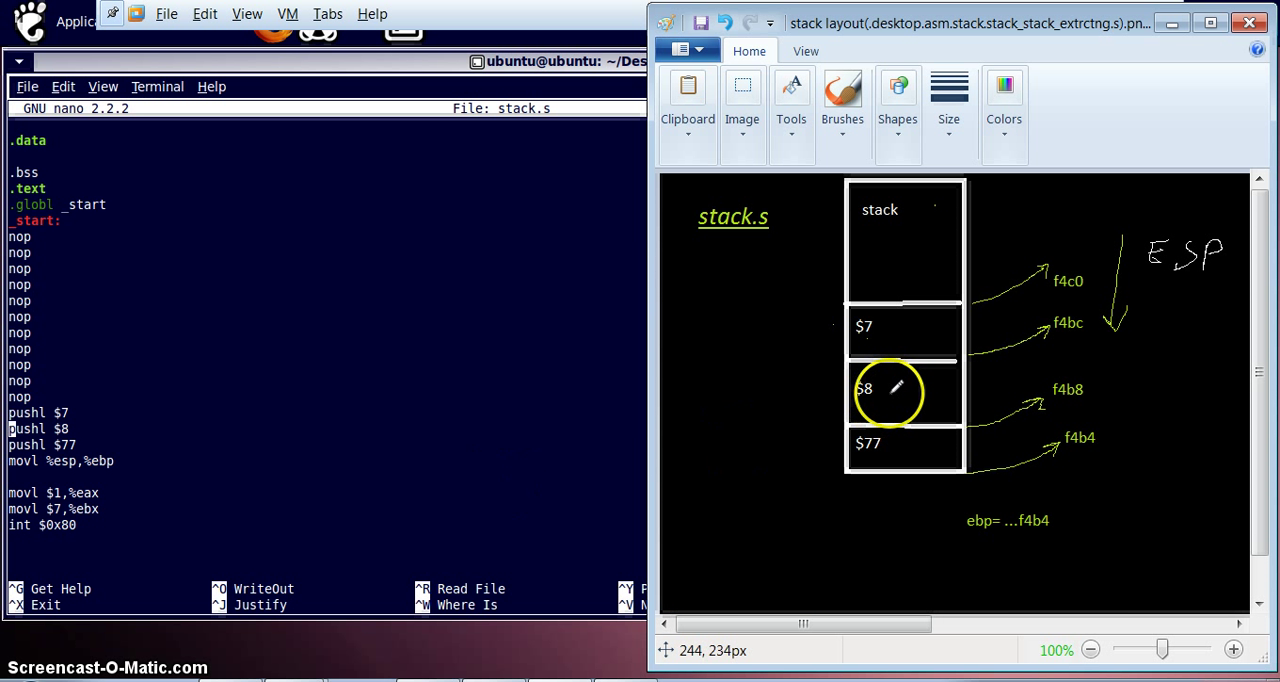
mouse_move(960, 210)
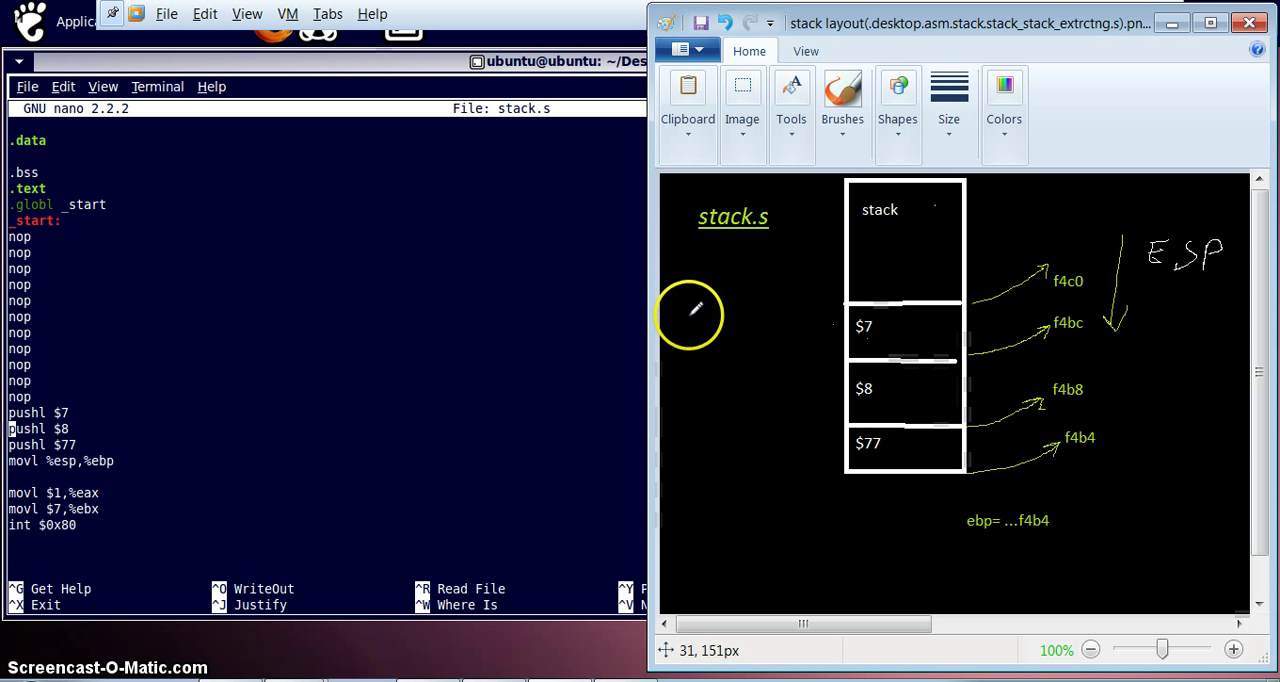
mouse_move(688, 320)
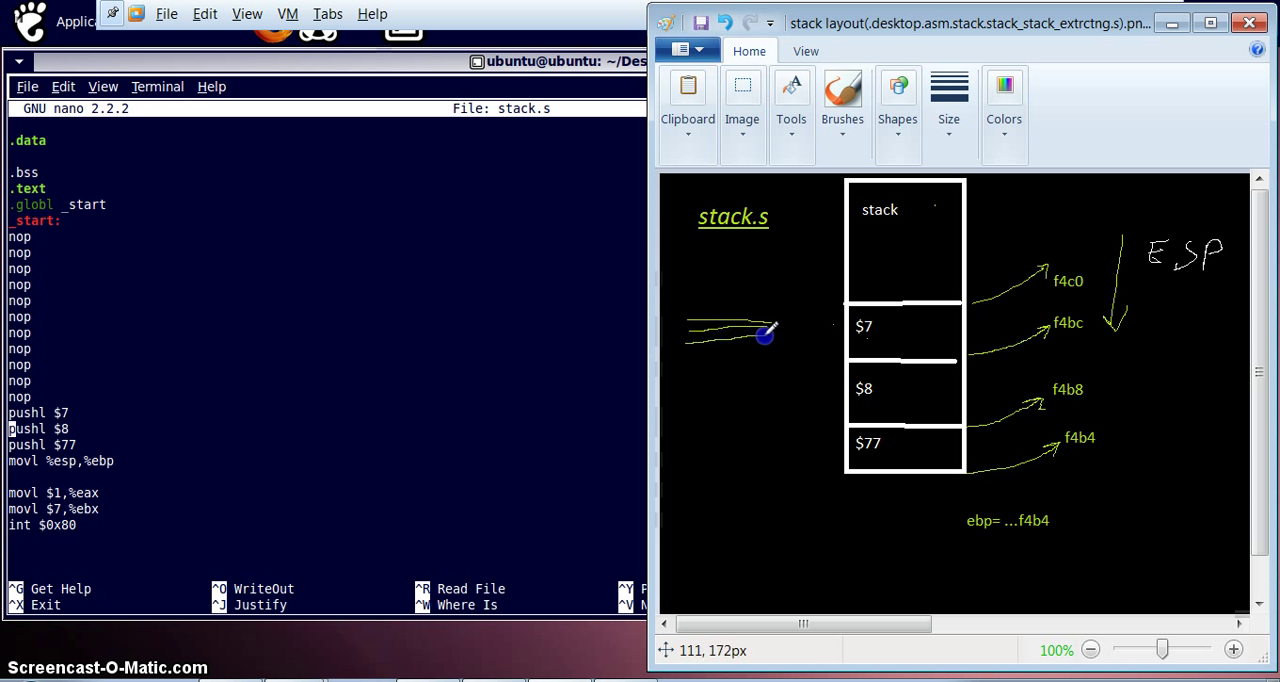
Step: Add more lines beside the stack diagram and a curved arrow beneath them
drag(765, 333, 765, 356)
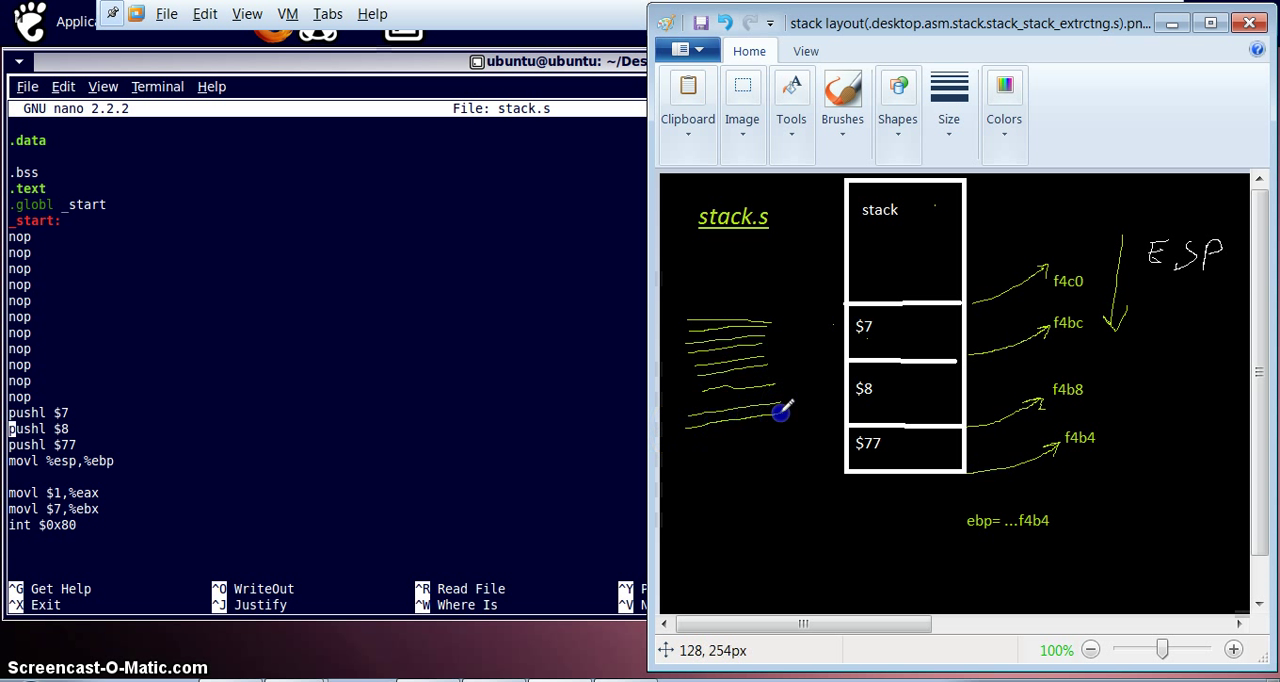
mouse_move(680, 292)
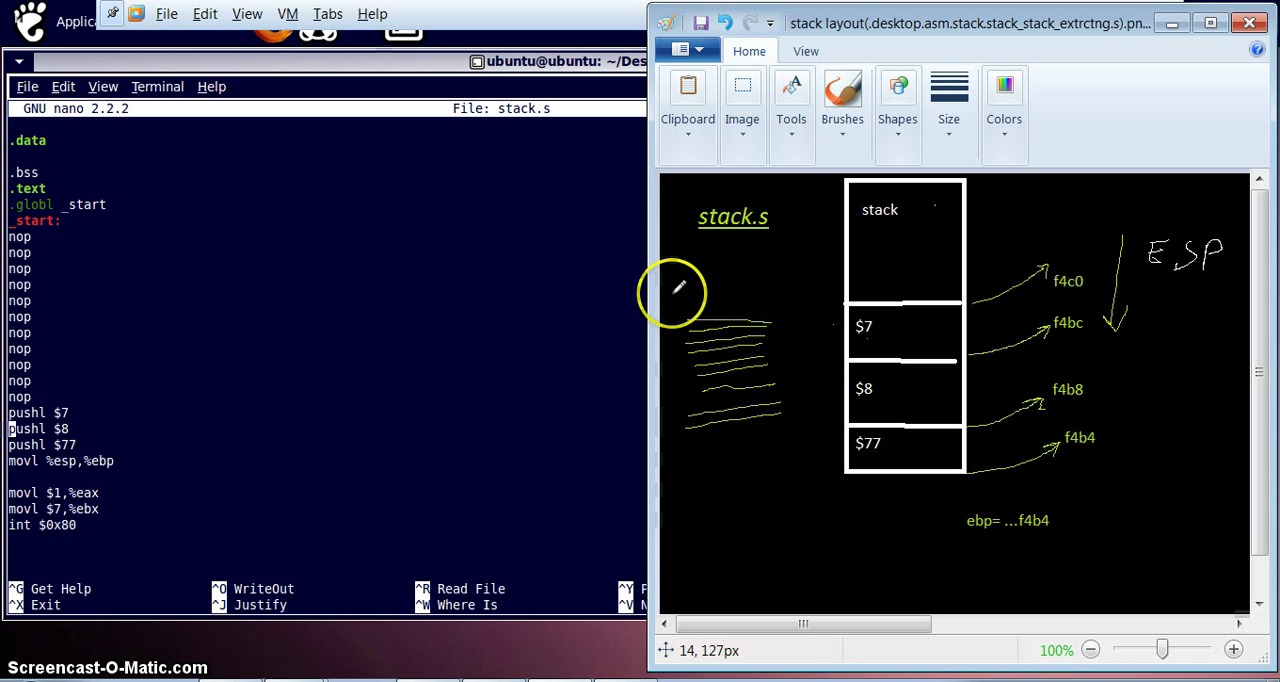
mouse_move(665, 330)
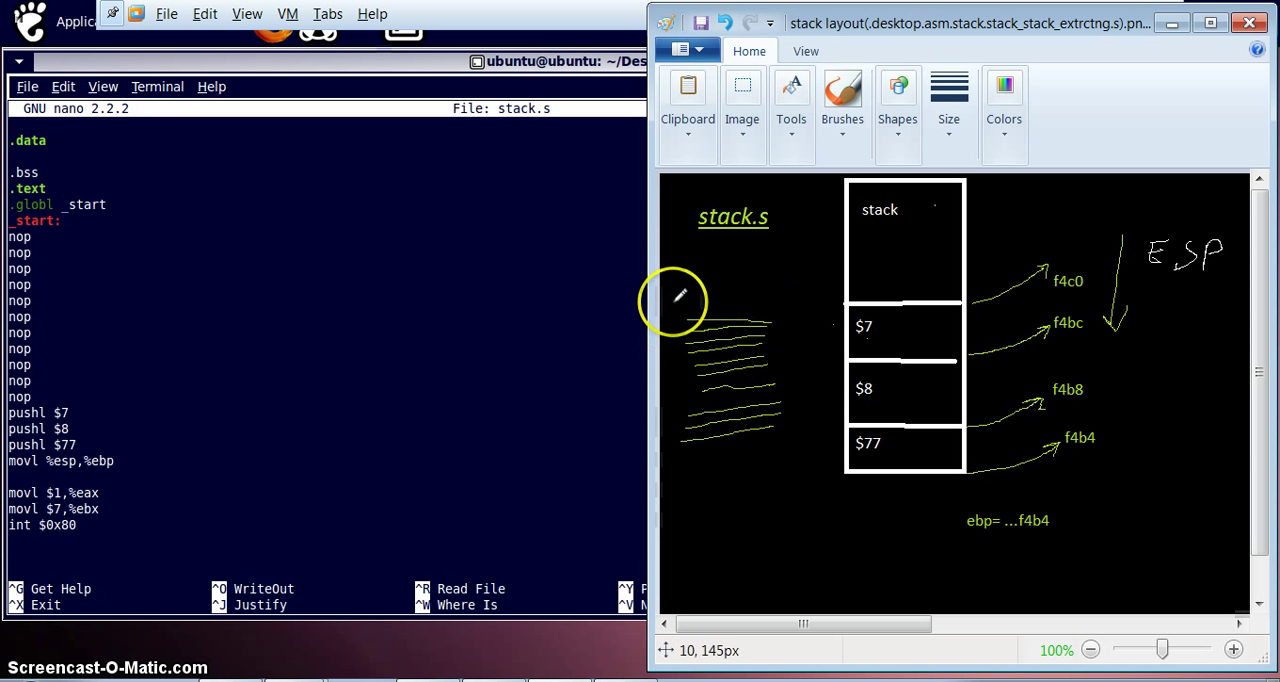
mouse_move(698, 288)
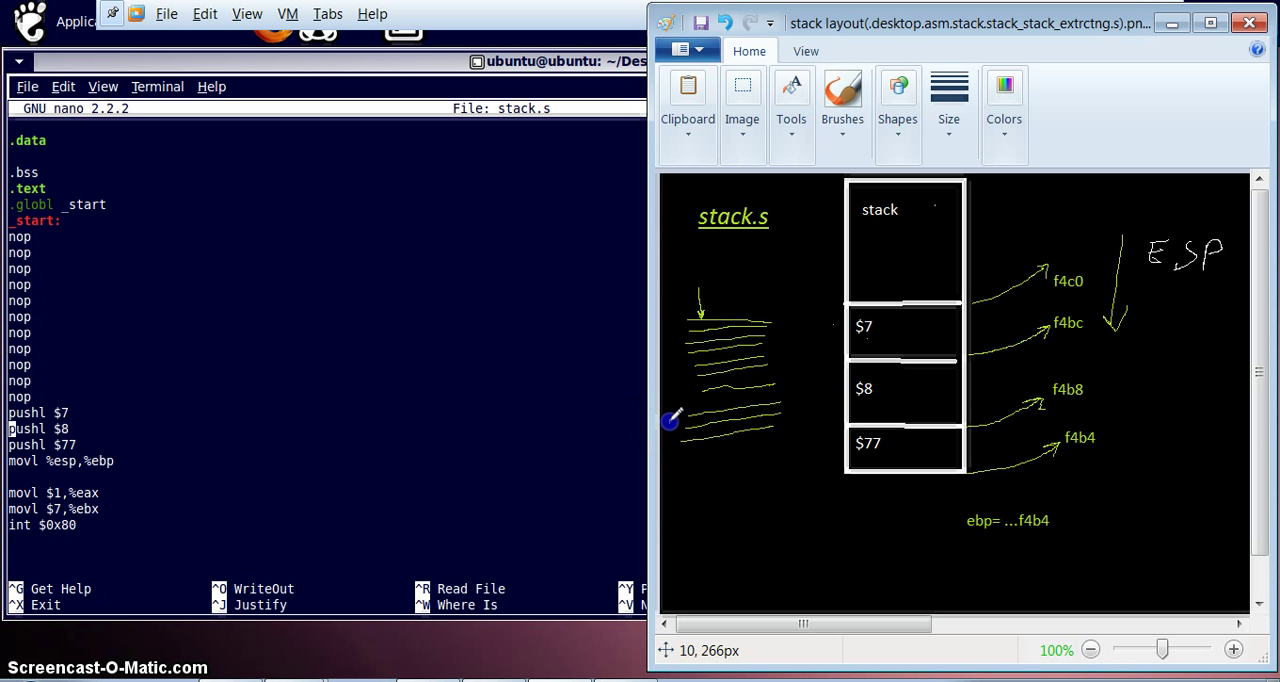
drag(670, 420, 715, 432)
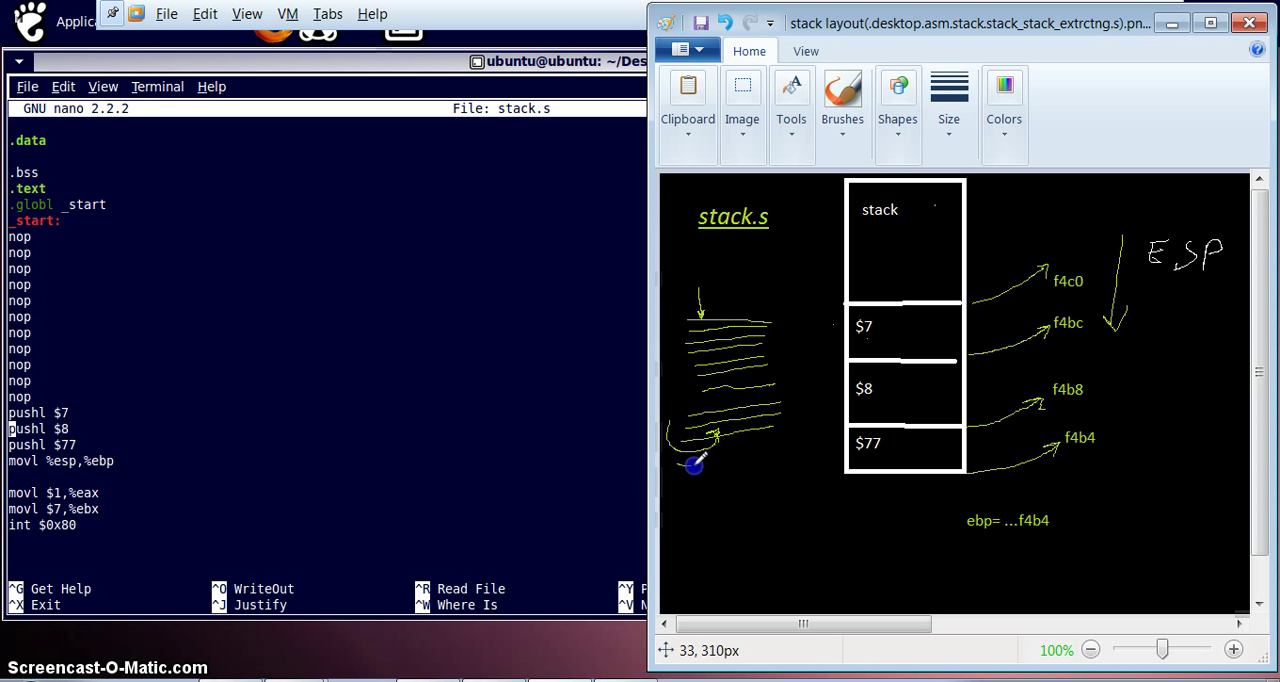
mouse_move(730, 450)
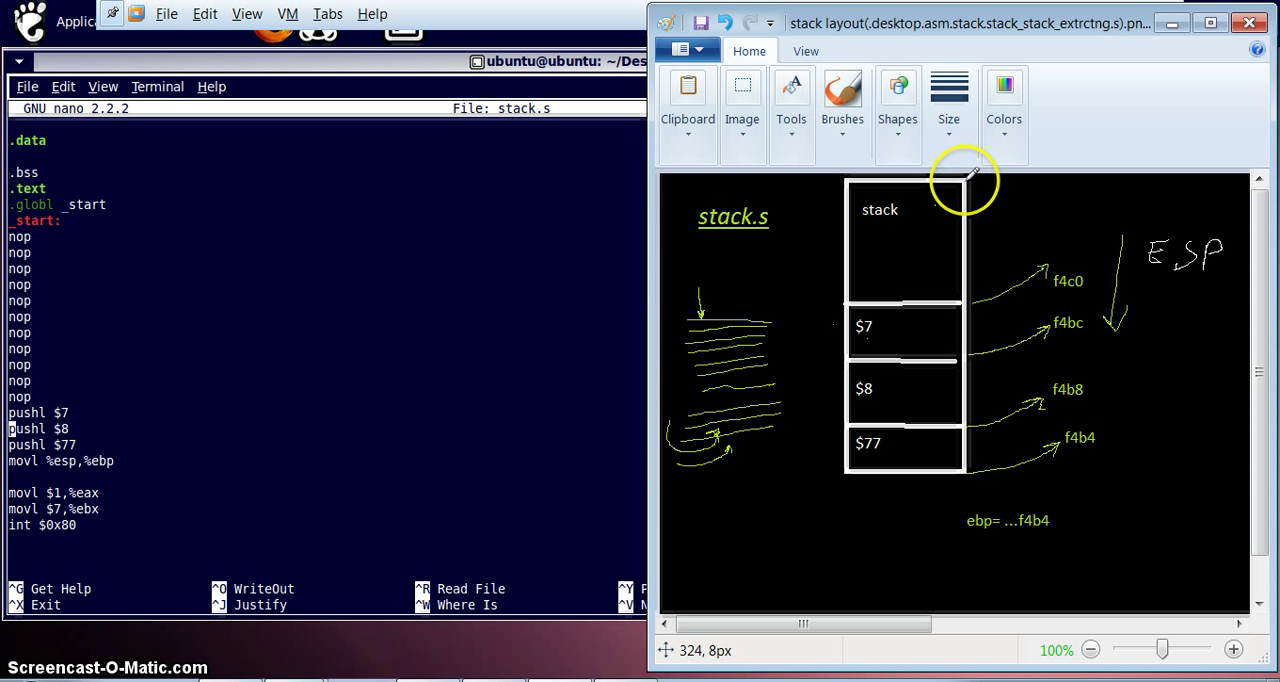
mouse_move(965, 190)
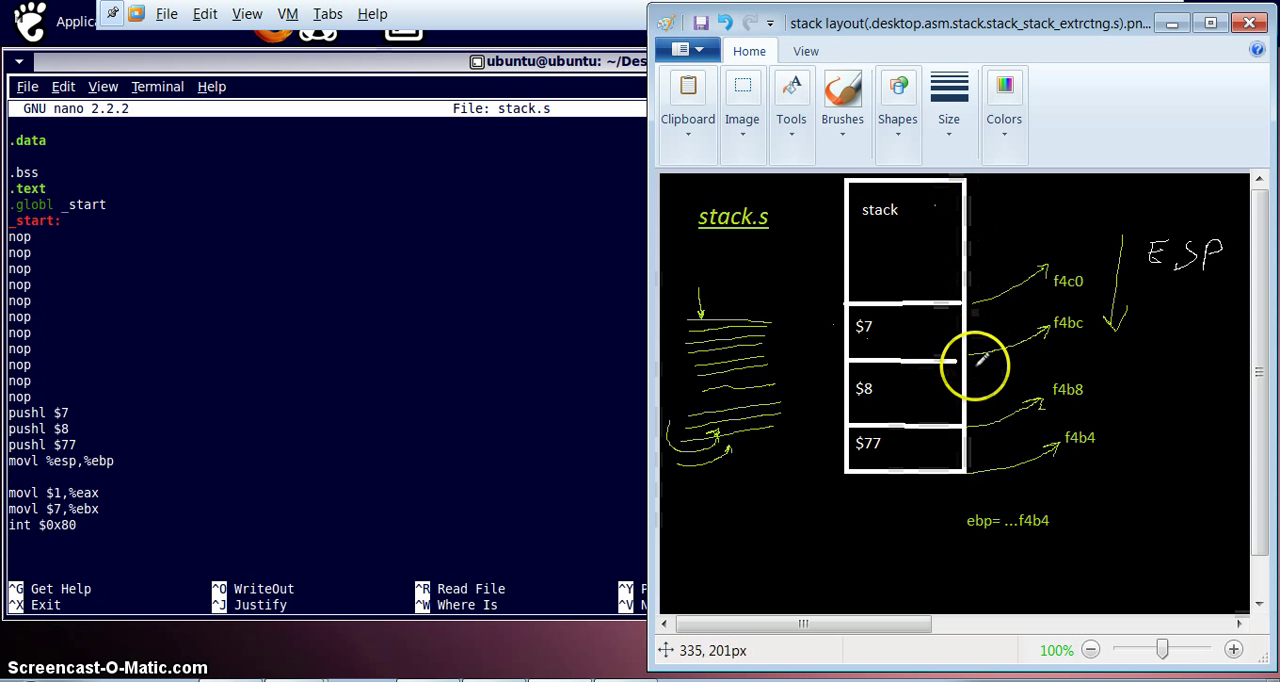
mouse_move(840, 485)
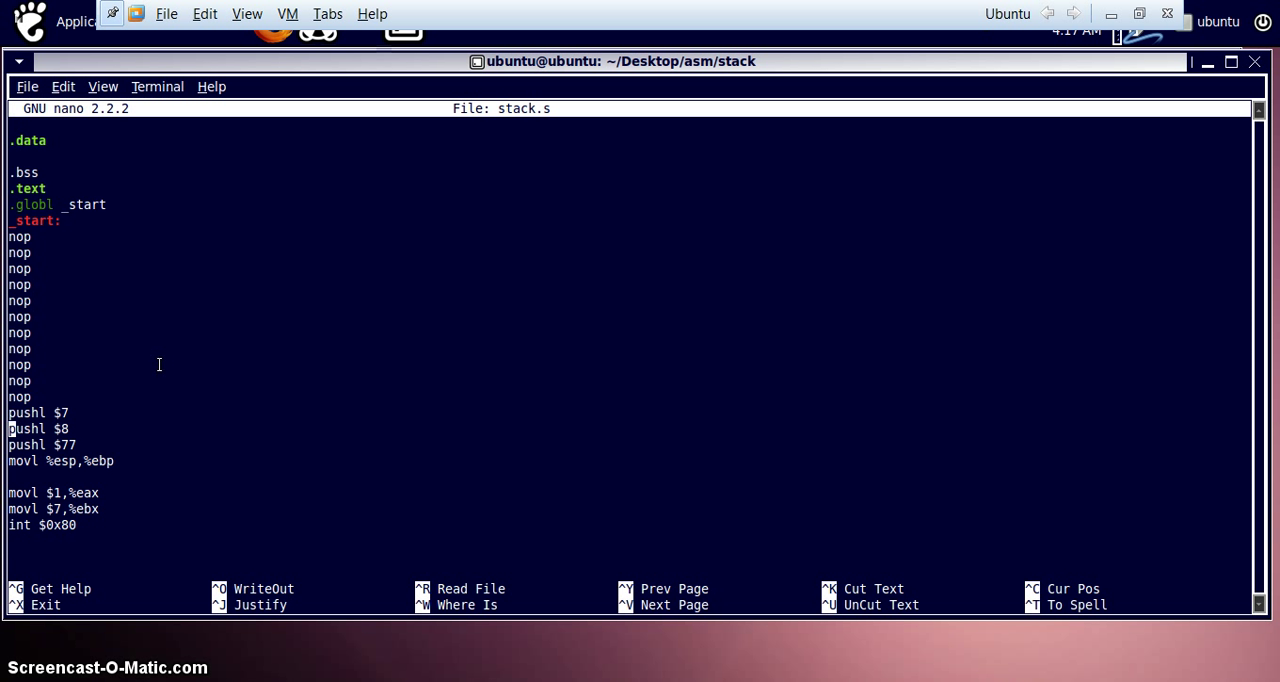
Step: Exit nano, then assemble stack.s with --gstabs and link stack.o into 'stack'
key(ctrl+x)
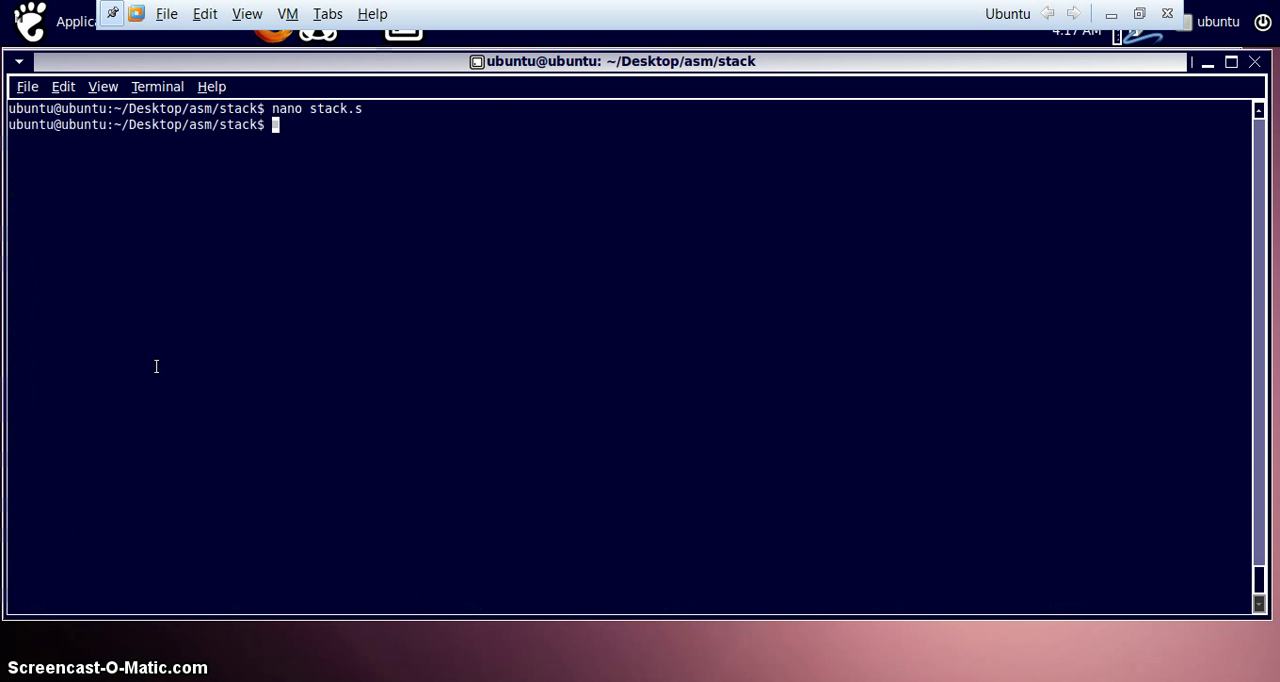
text(gdb /stack_extrctng)
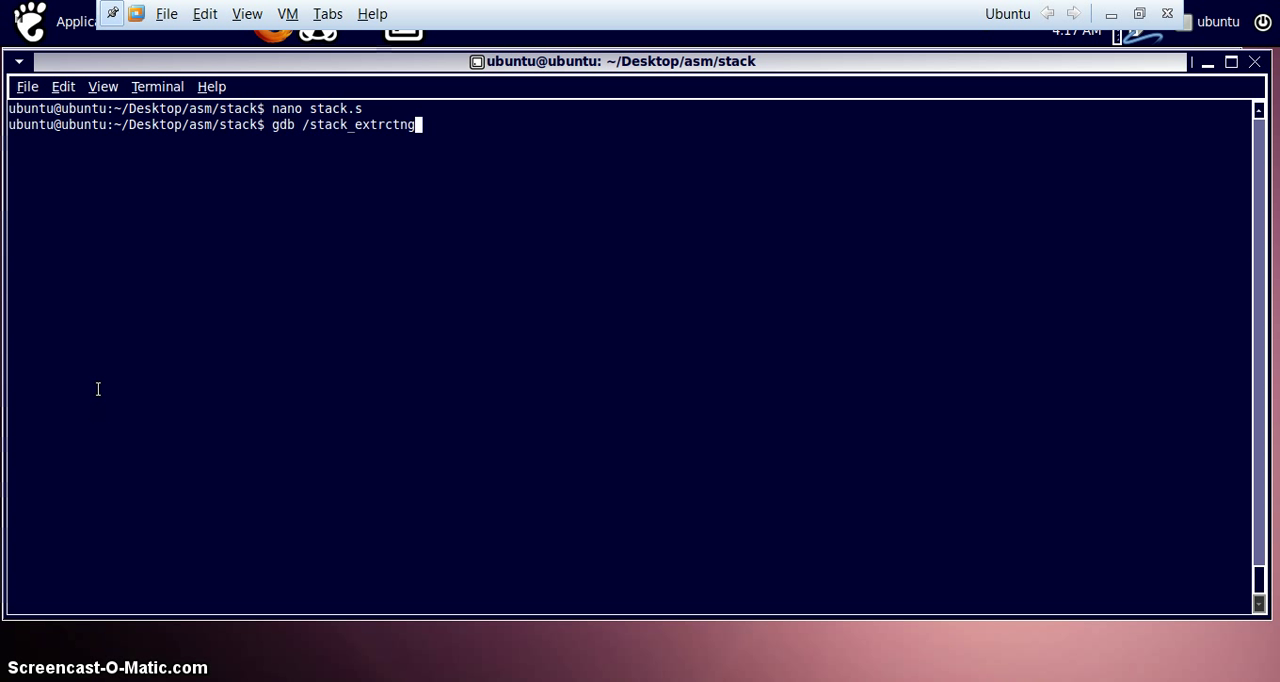
text(ld -o stack_extrctng stack_extrctng.o)
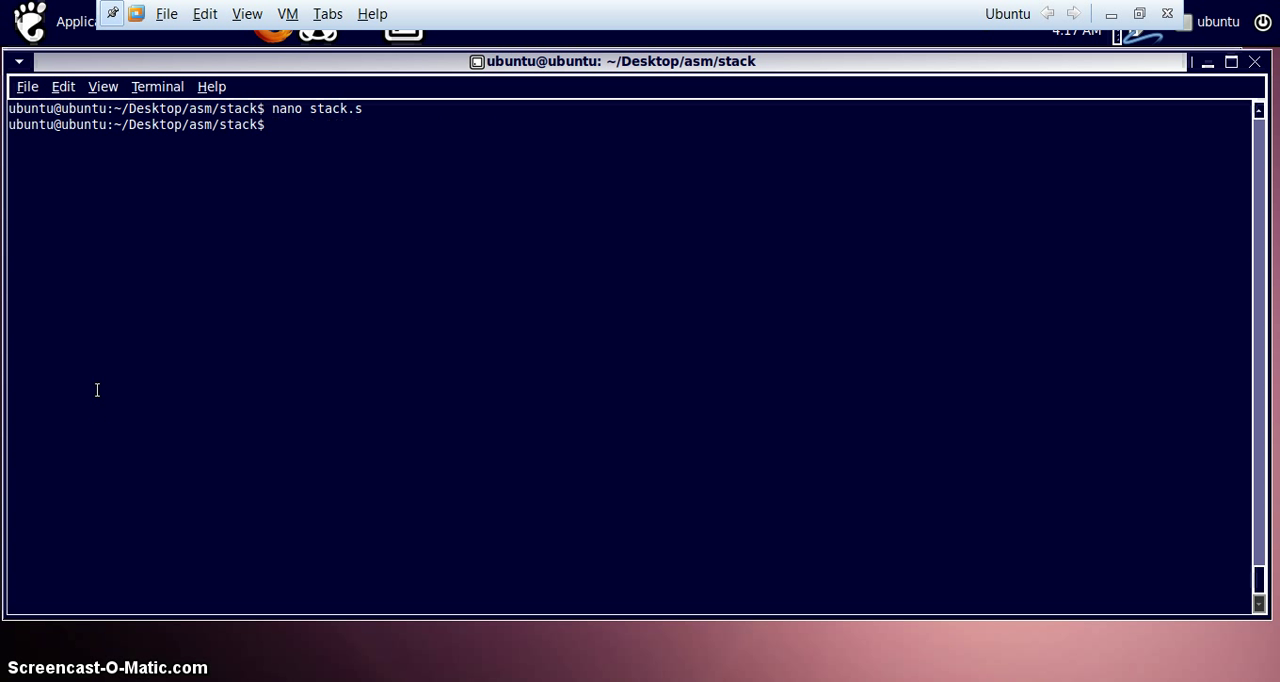
text(as -)
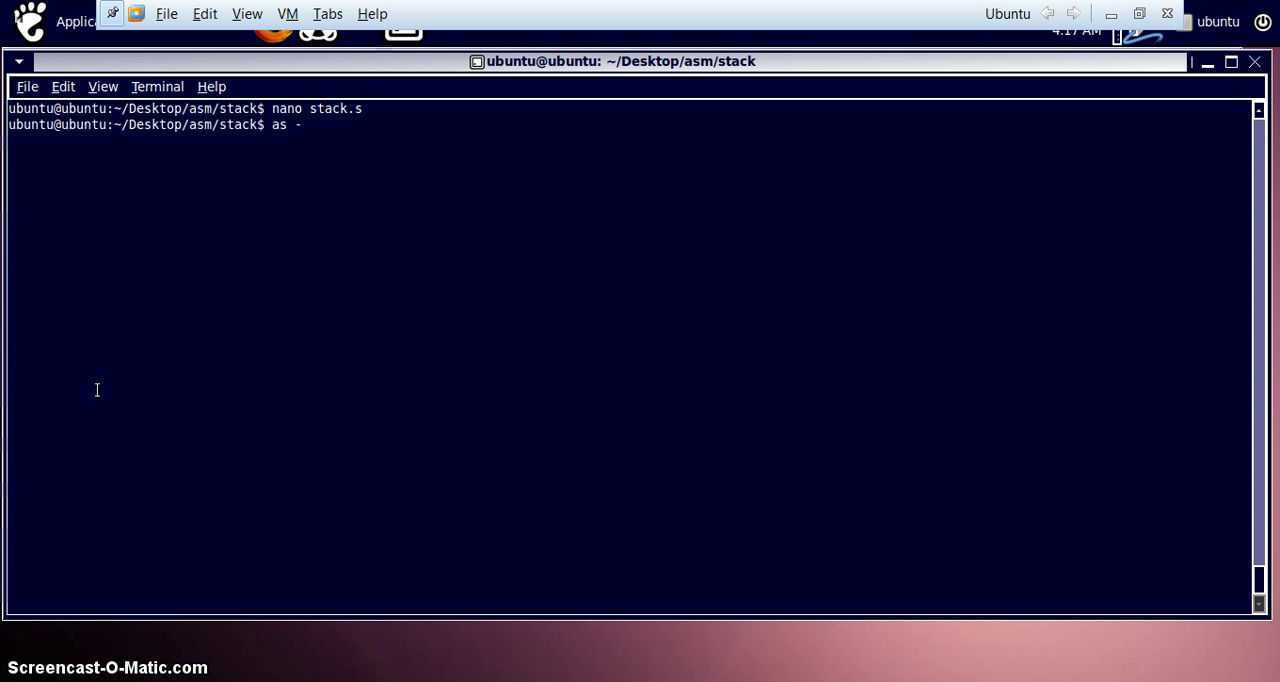
text(gstabs -o)
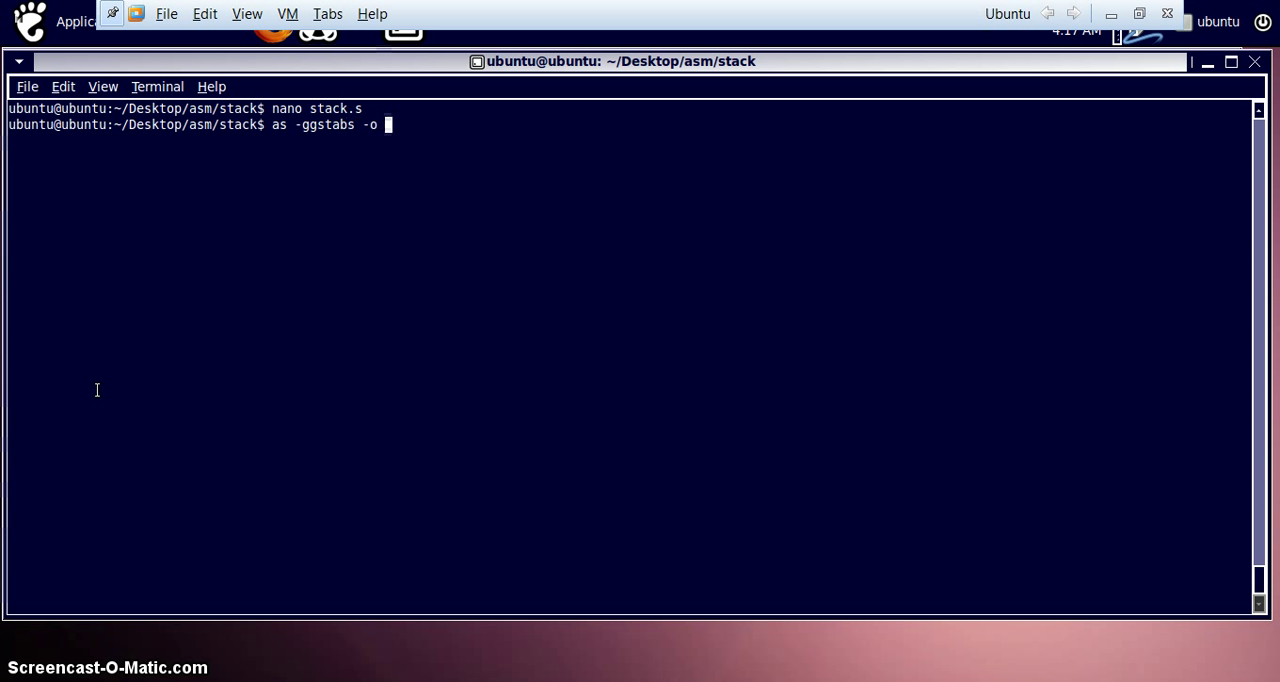
text(stack)
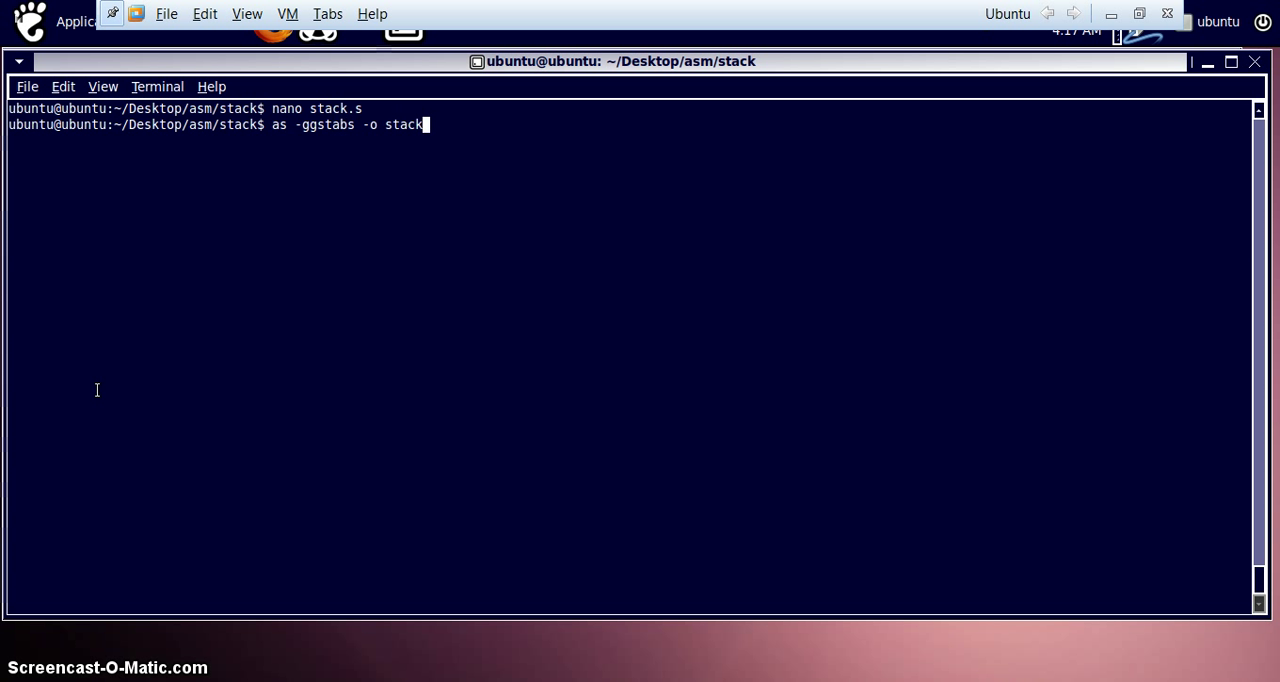
text(.o stack.s)
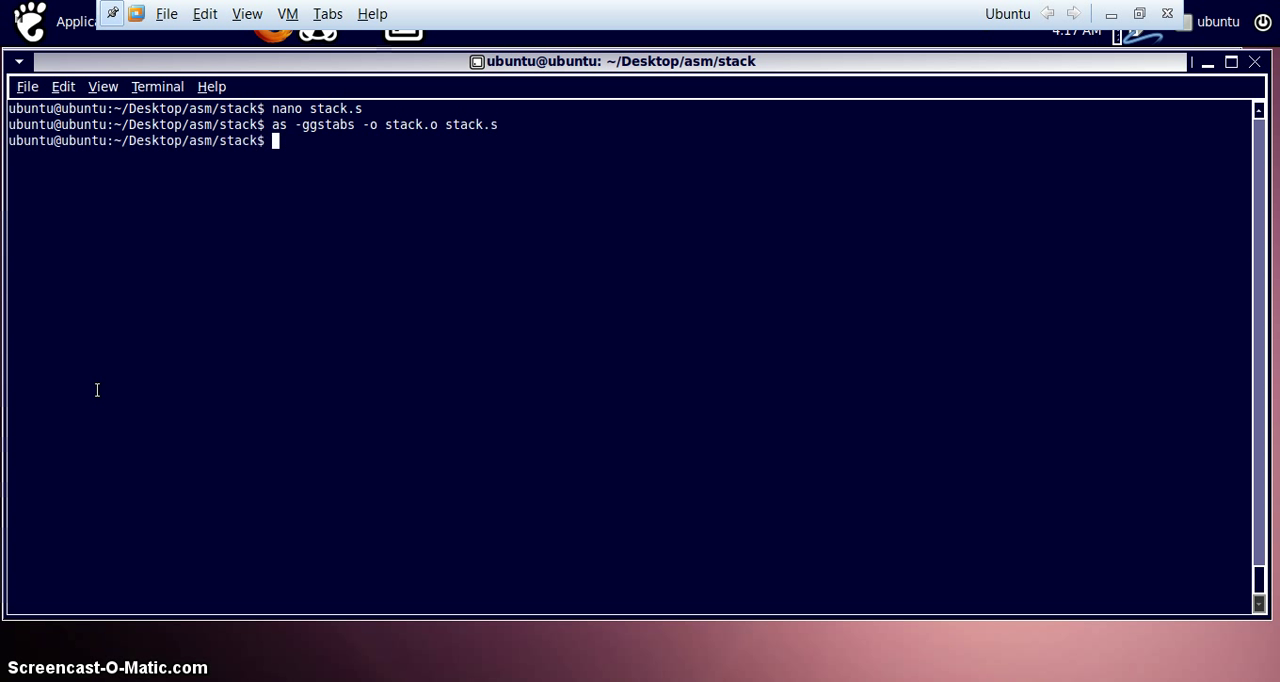
text(ld  -o stack s)
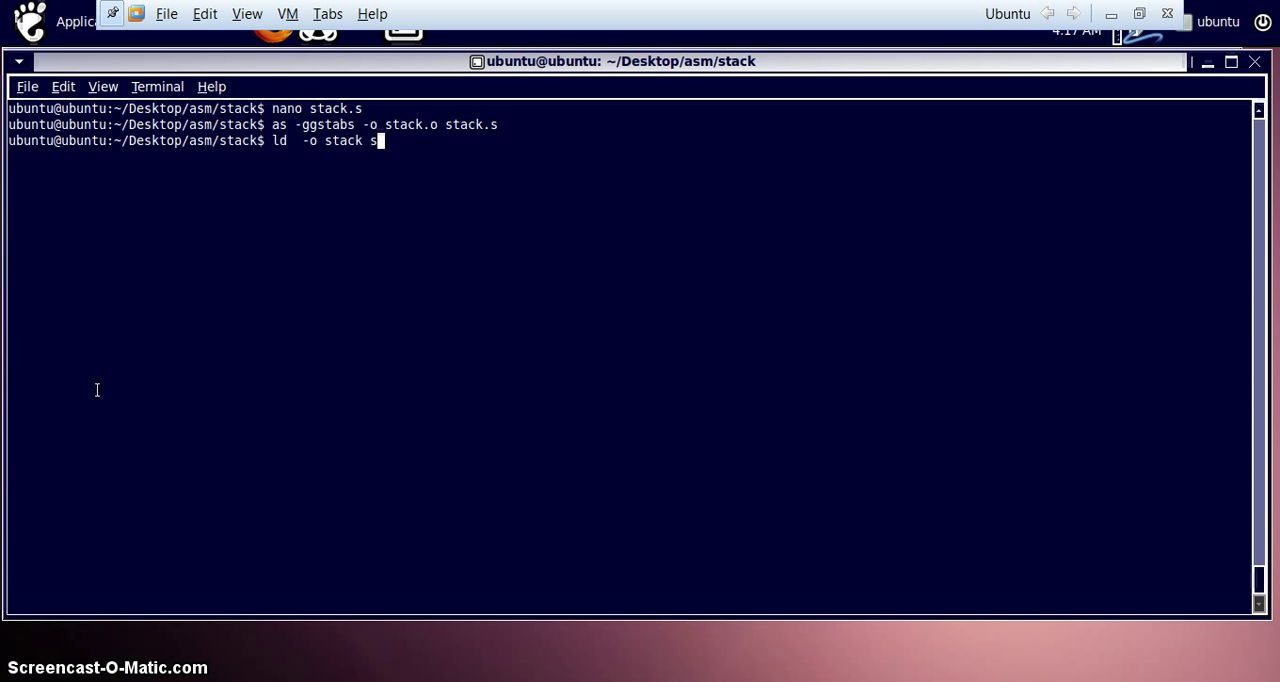
text(tack.)
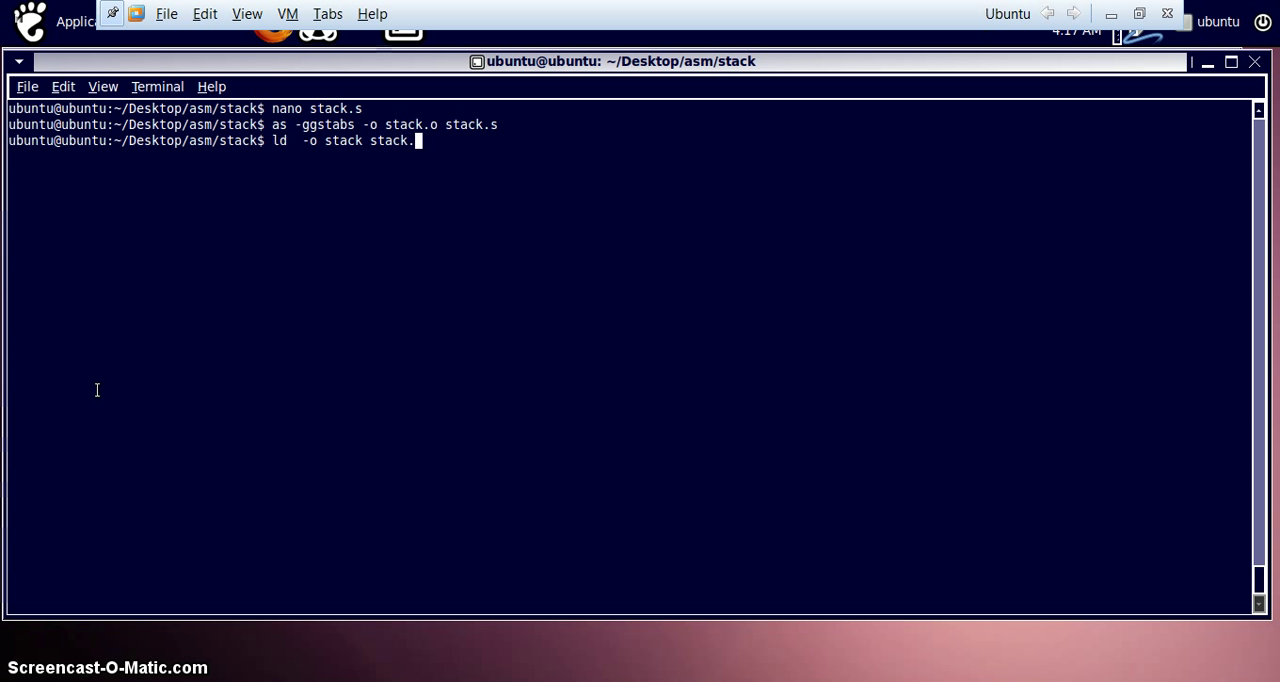
key(Return)
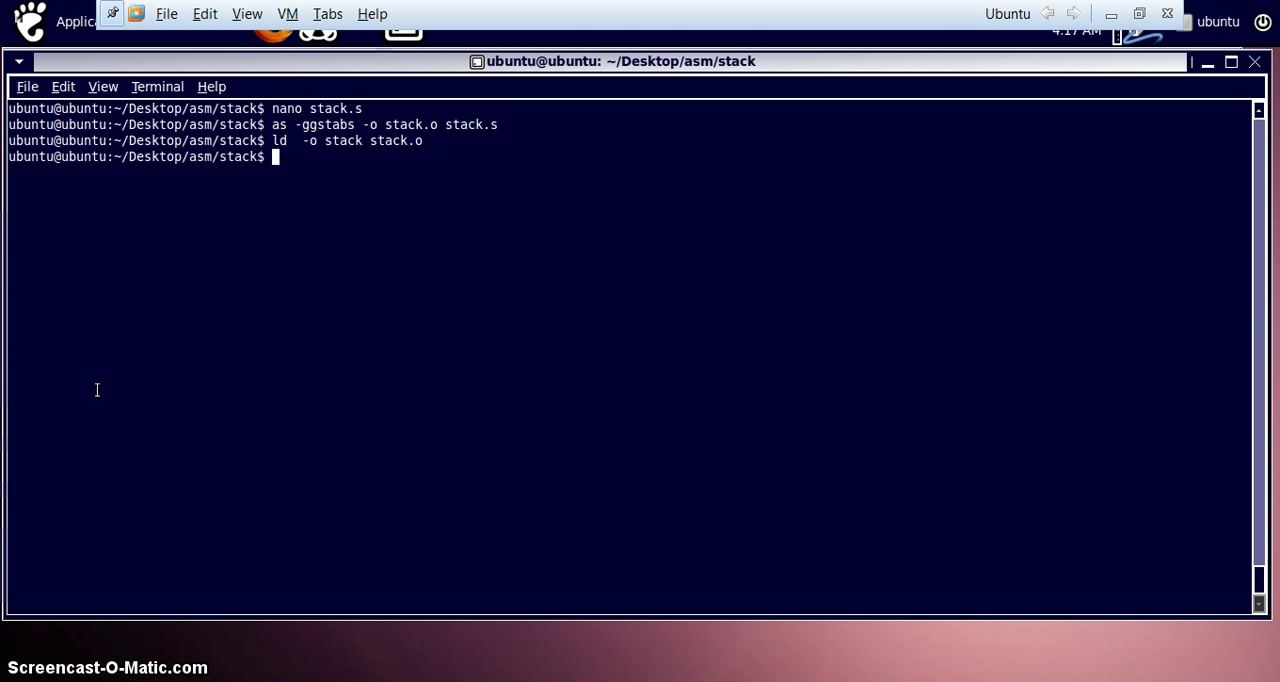
Step: Run ./stack and show its exit status of 7 with echo $?
text(./stack)
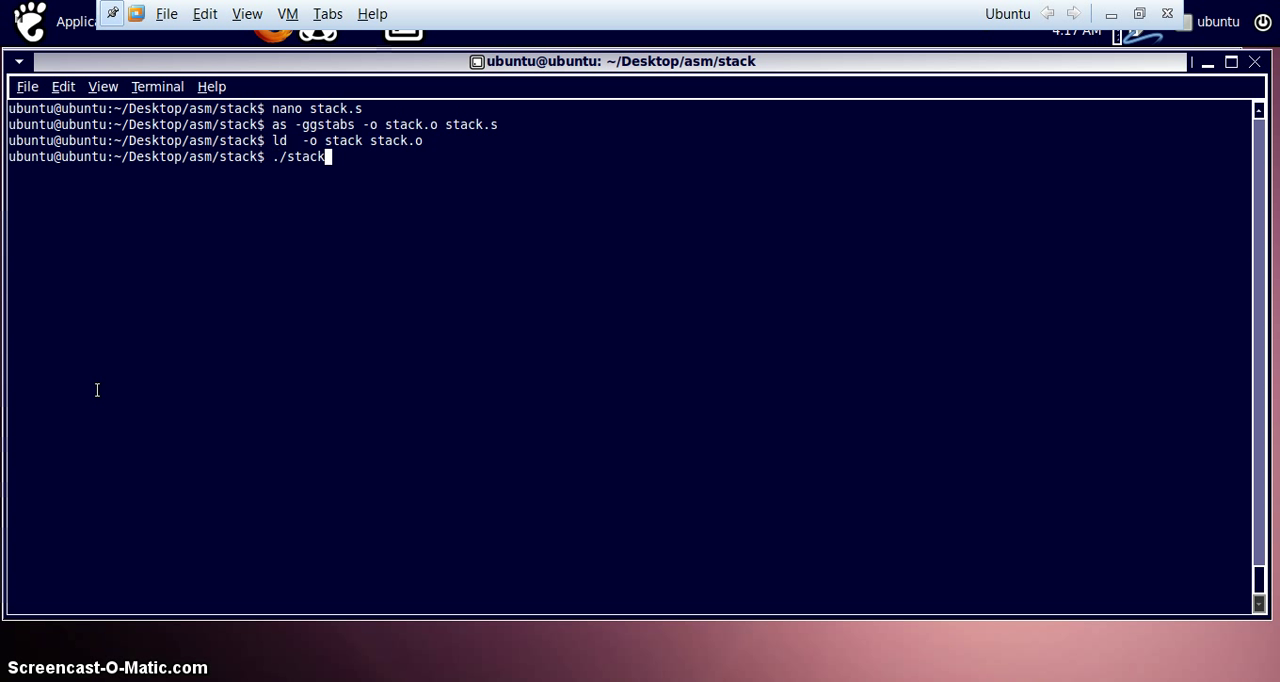
text(echo $?)
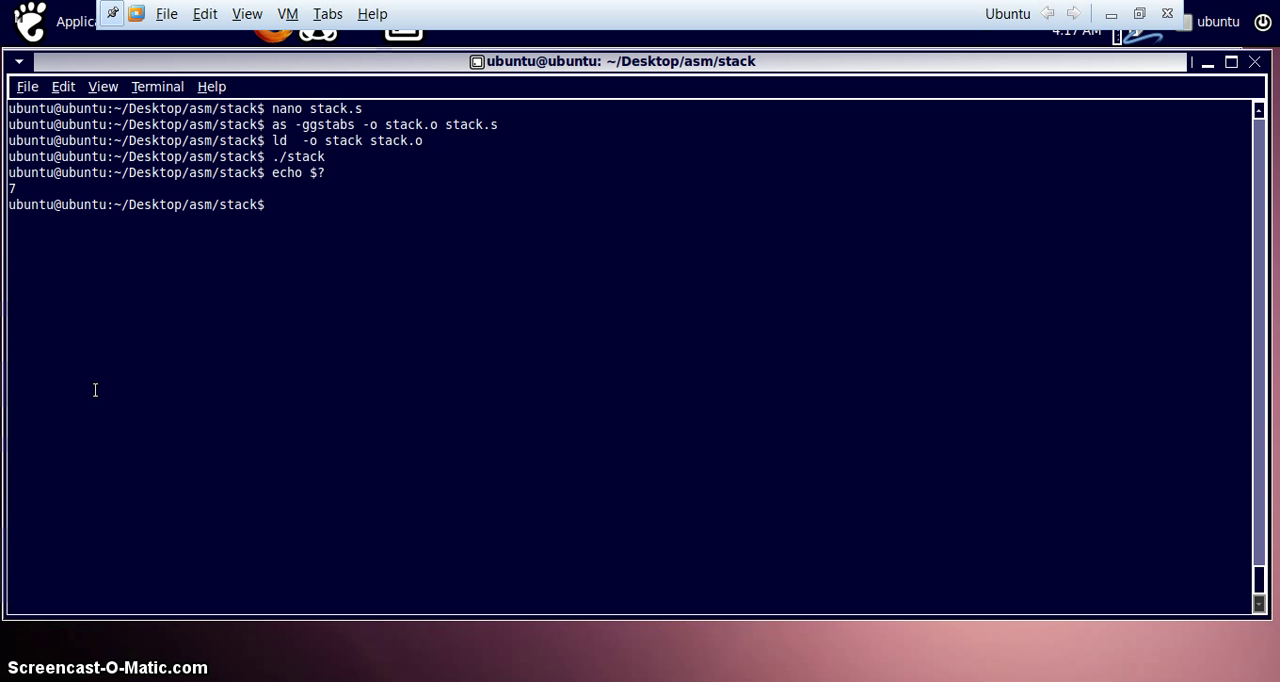
text(gdb)
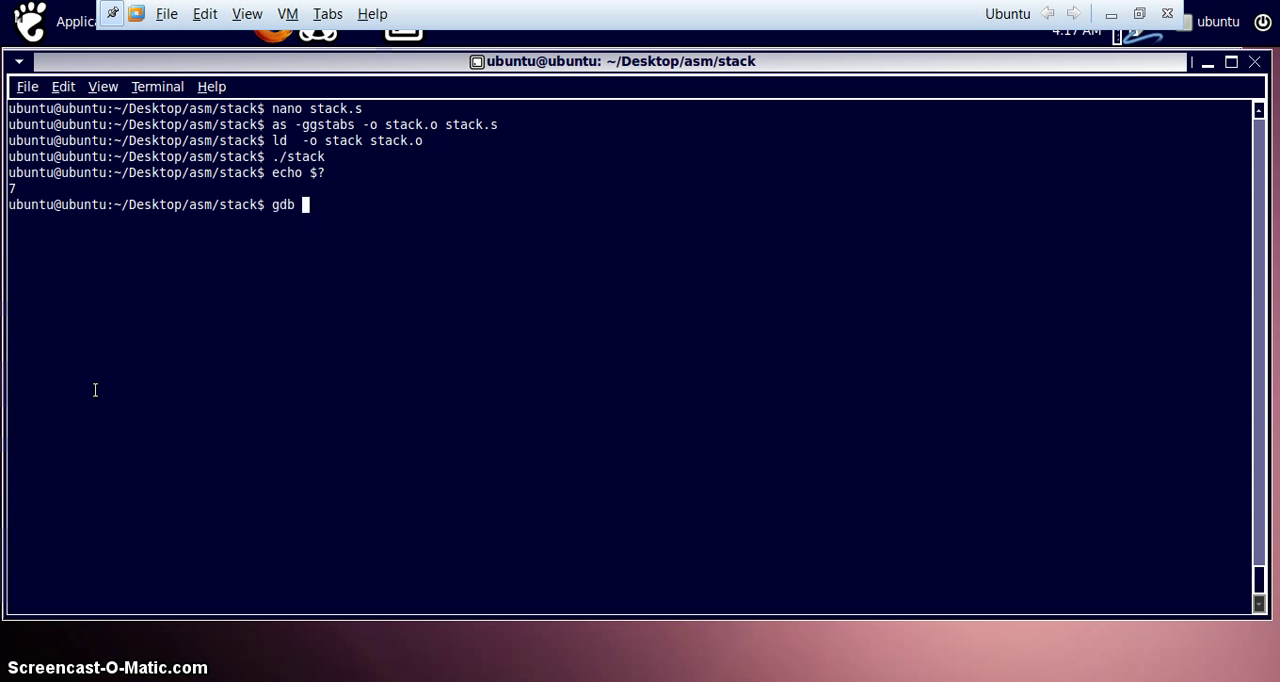
Step: Load the stack executable in gdb and list its source through line 25
text(stack)
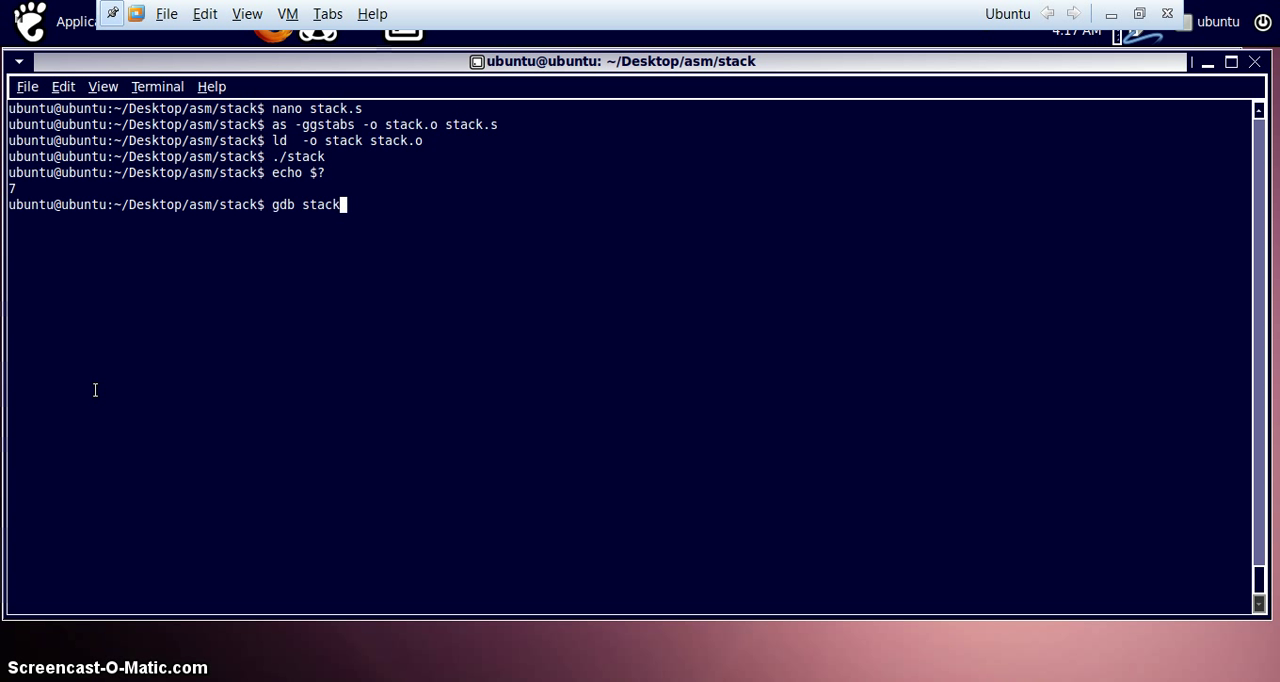
key(Return)
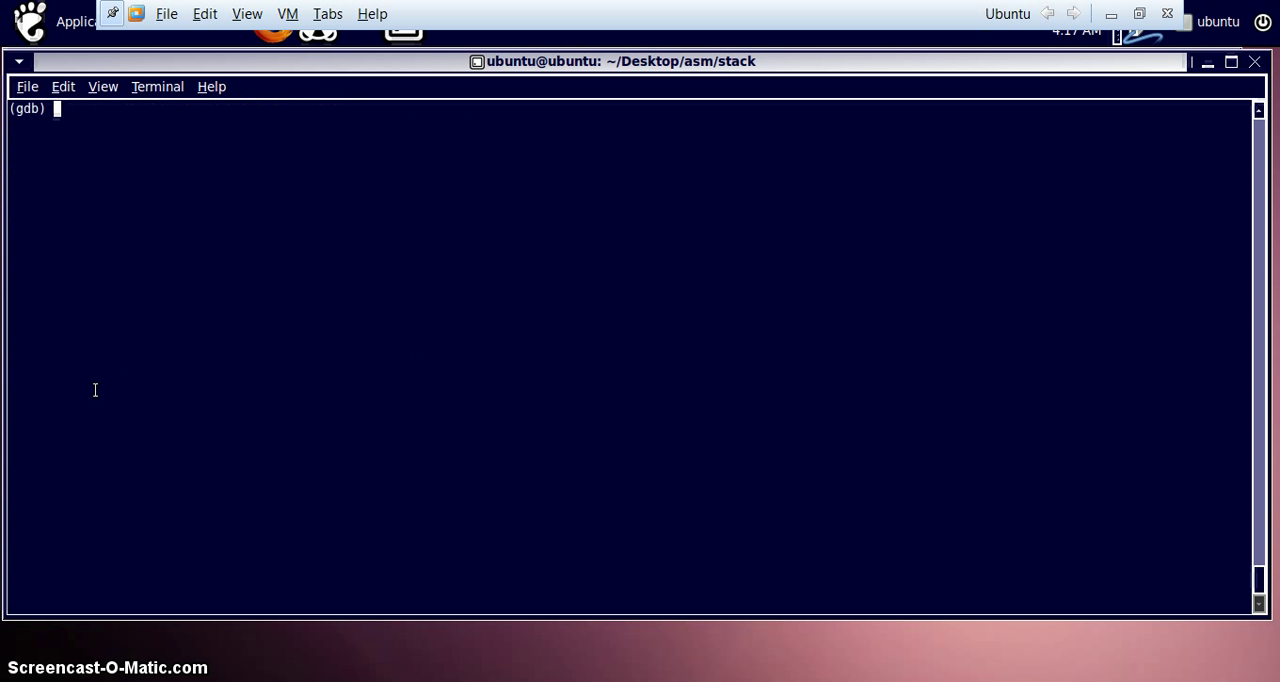
text(break)
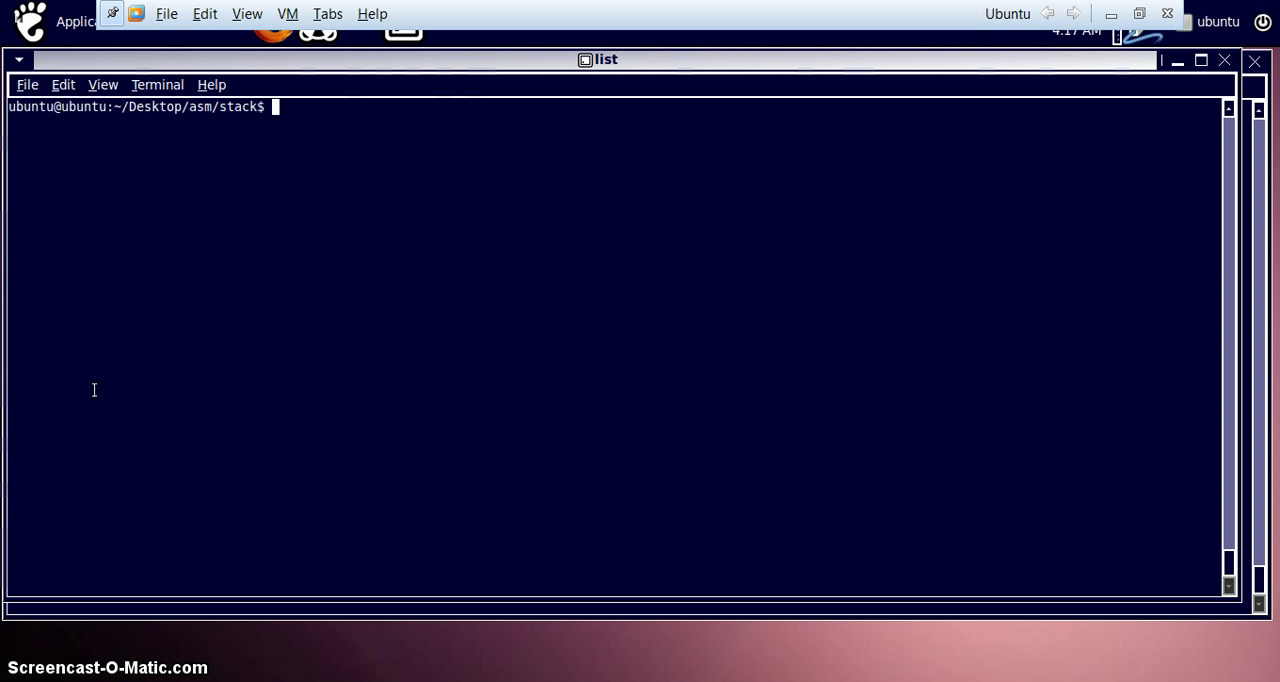
text(gdb)
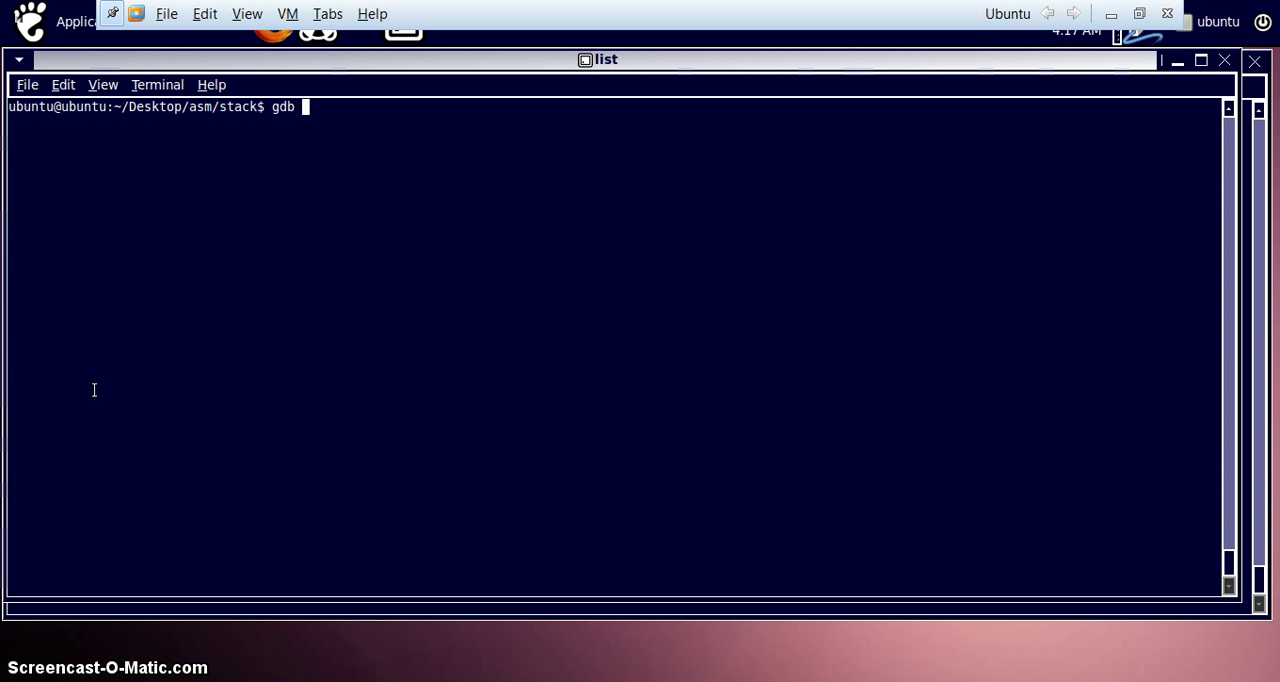
text(stack)
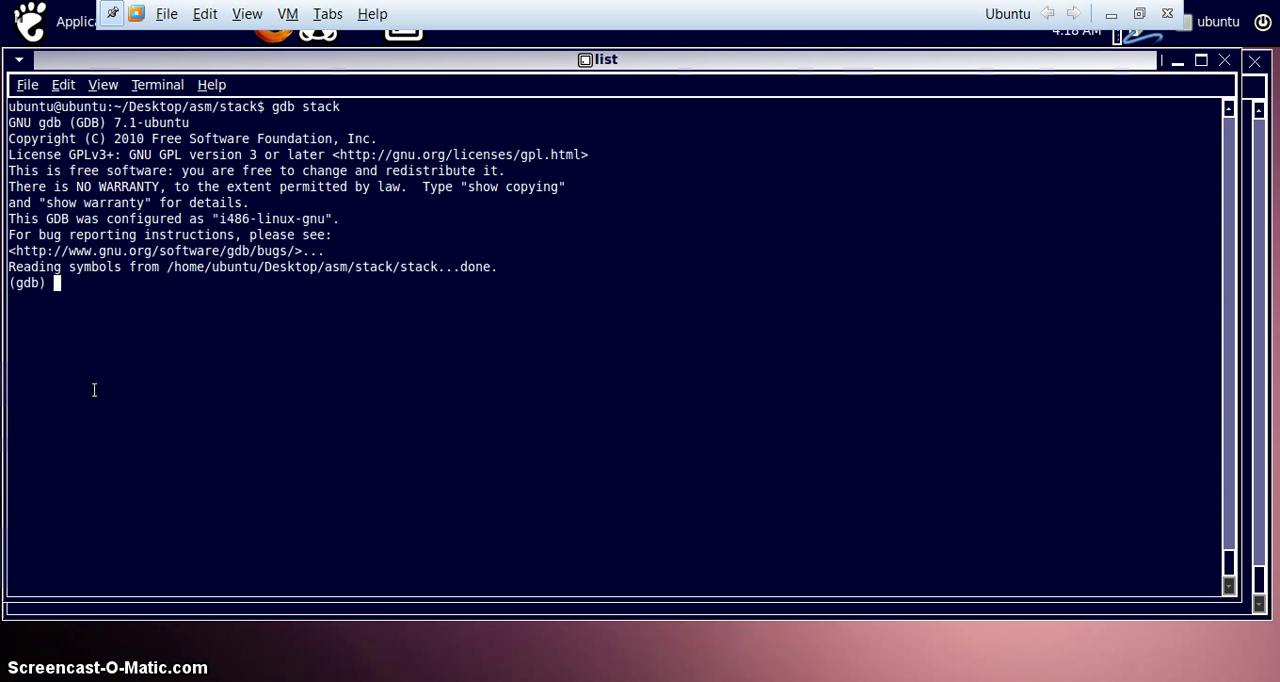
text(list)
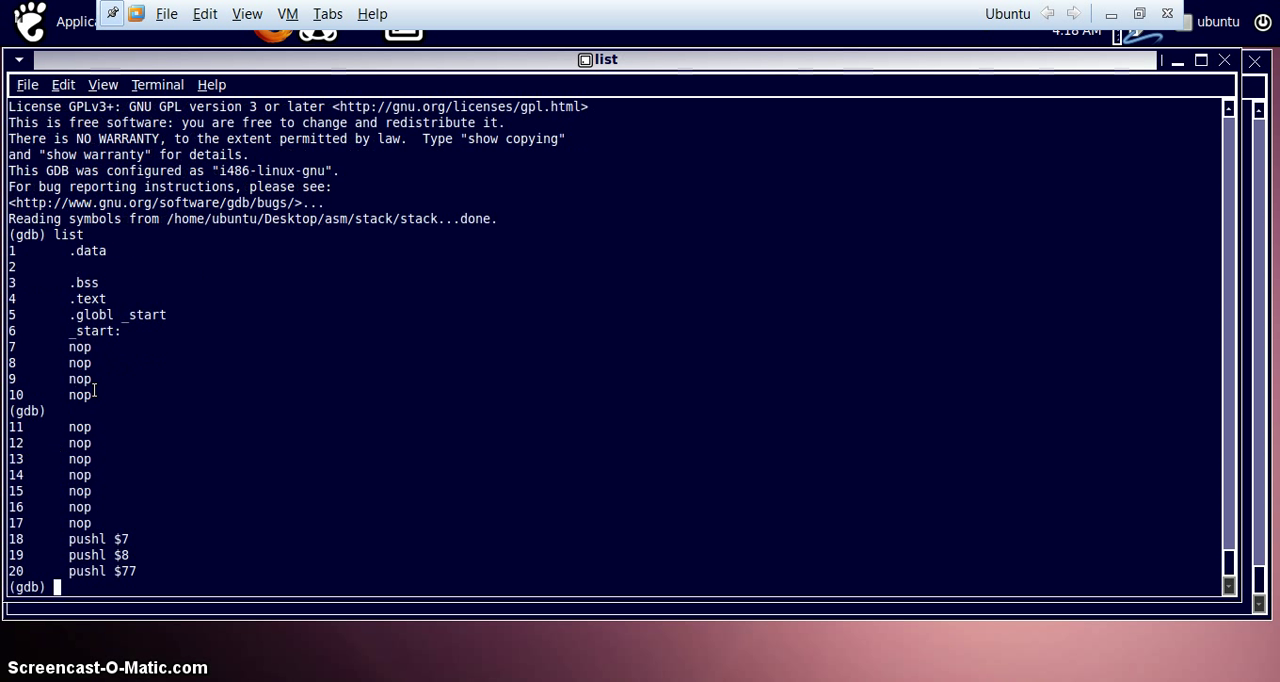
key(Return)
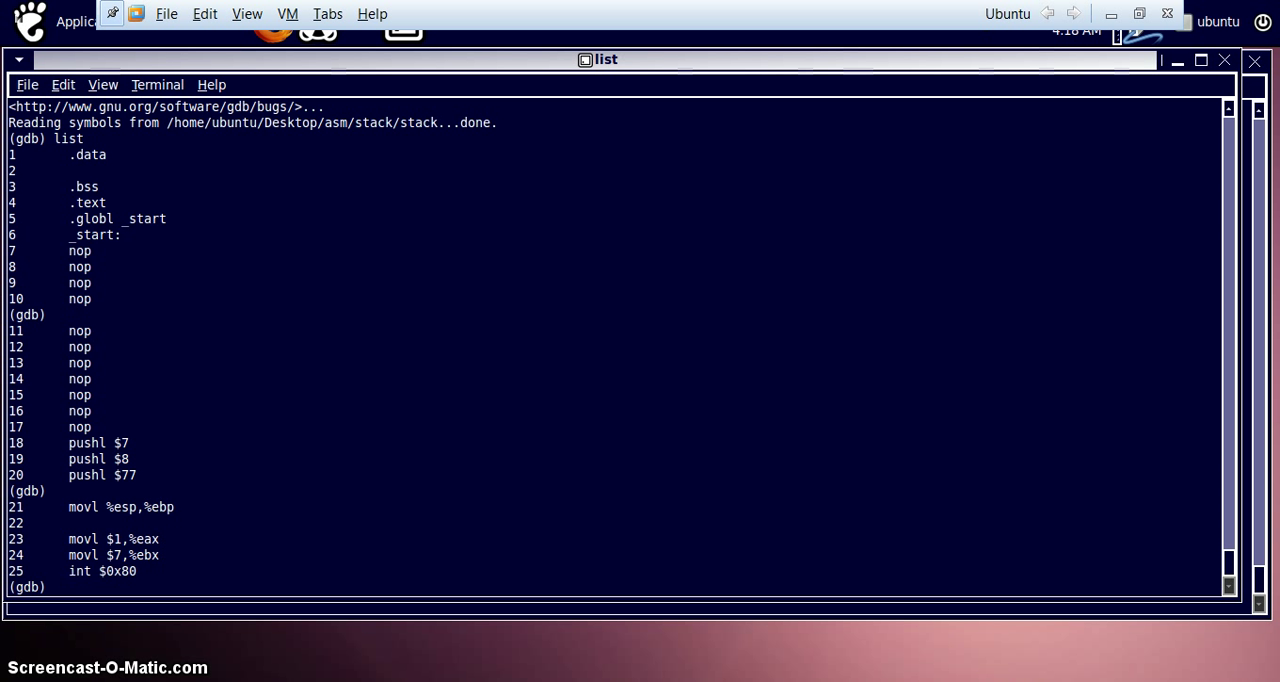
mouse_move(250, 324)
text(break)
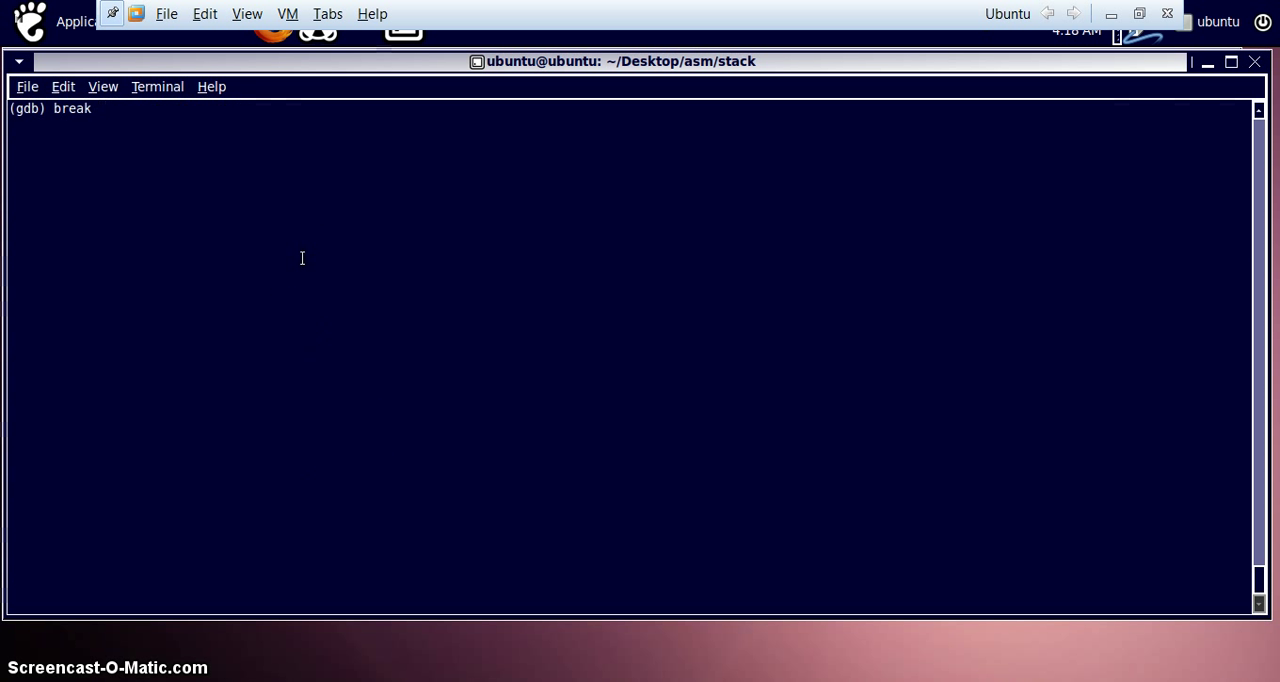
Step: Set a breakpoint at line 17 of stack.s and step from there
text(17)
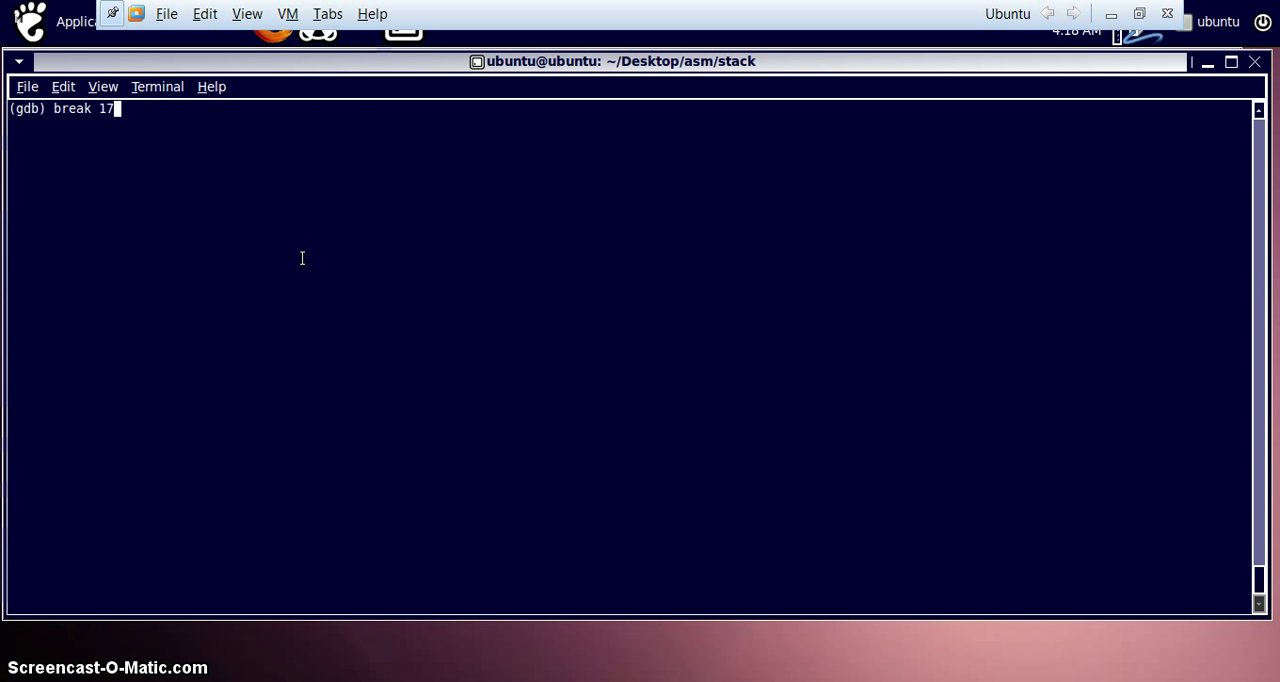
key(Return)
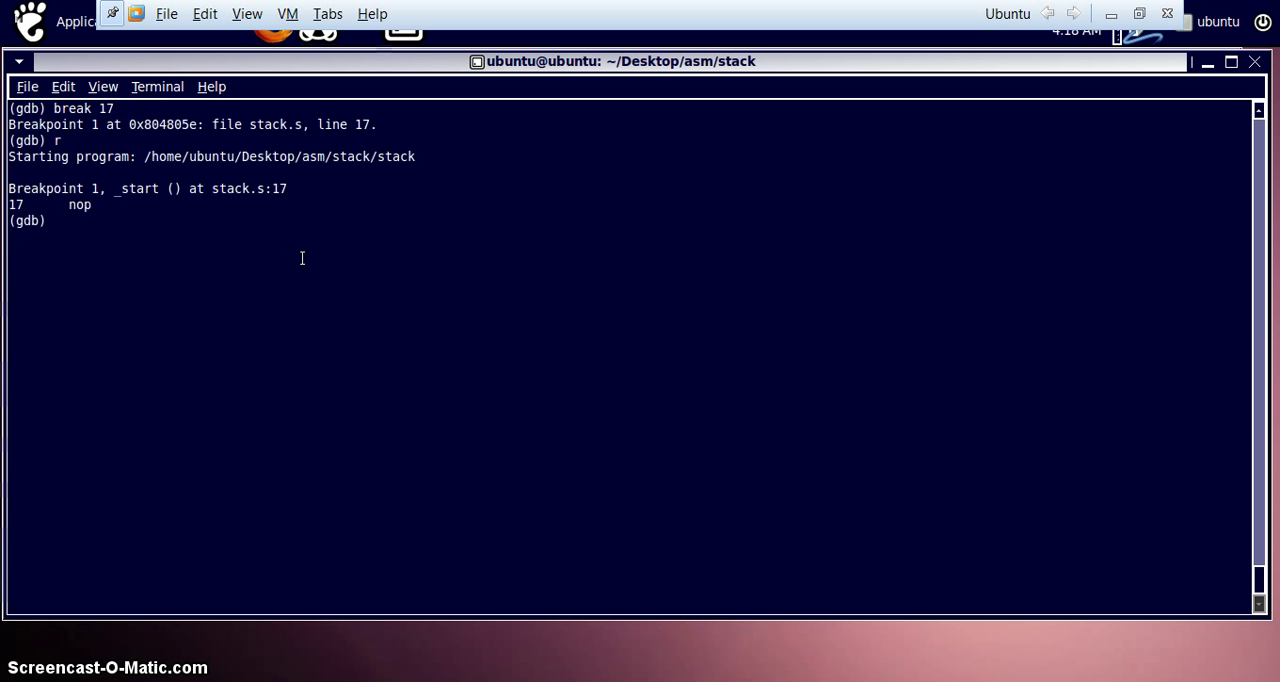
text(s)
text(i r)
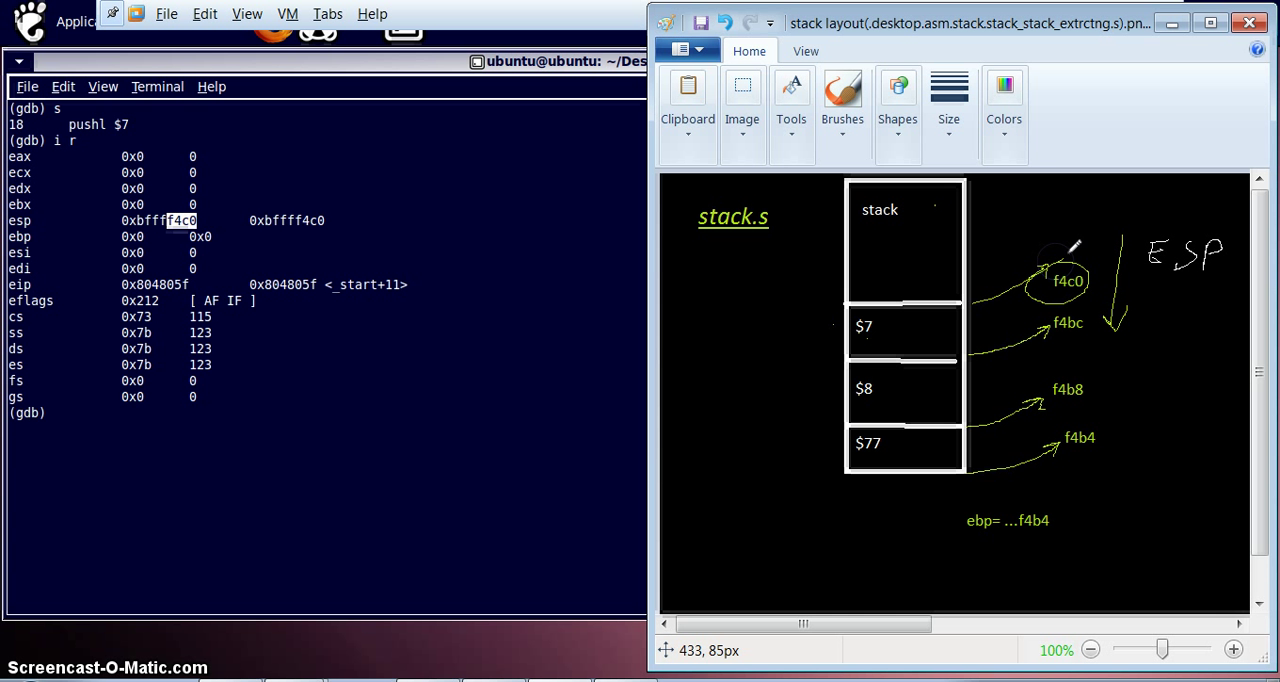
Step: Return to the gdb terminal showing esp at 0xbffff4c0
click(489, 389)
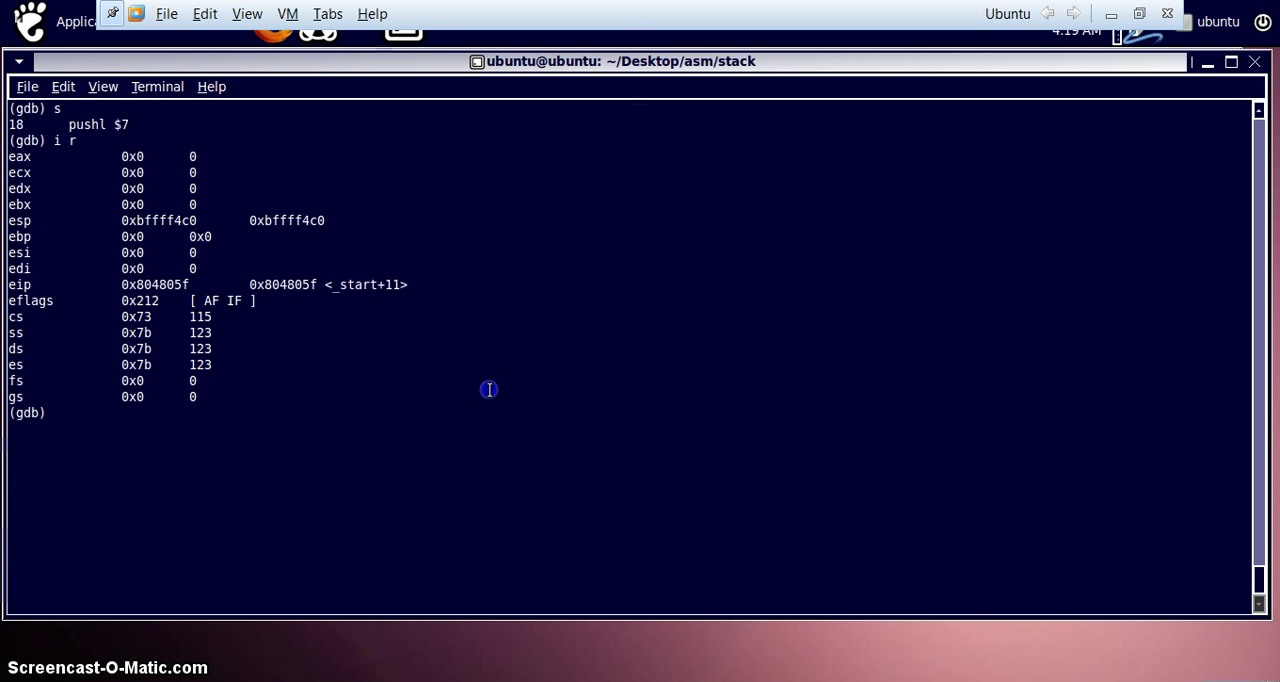
Step: Step over pushl $7, highlight that line, and print $esp as 0xbffff4bc
text(s)
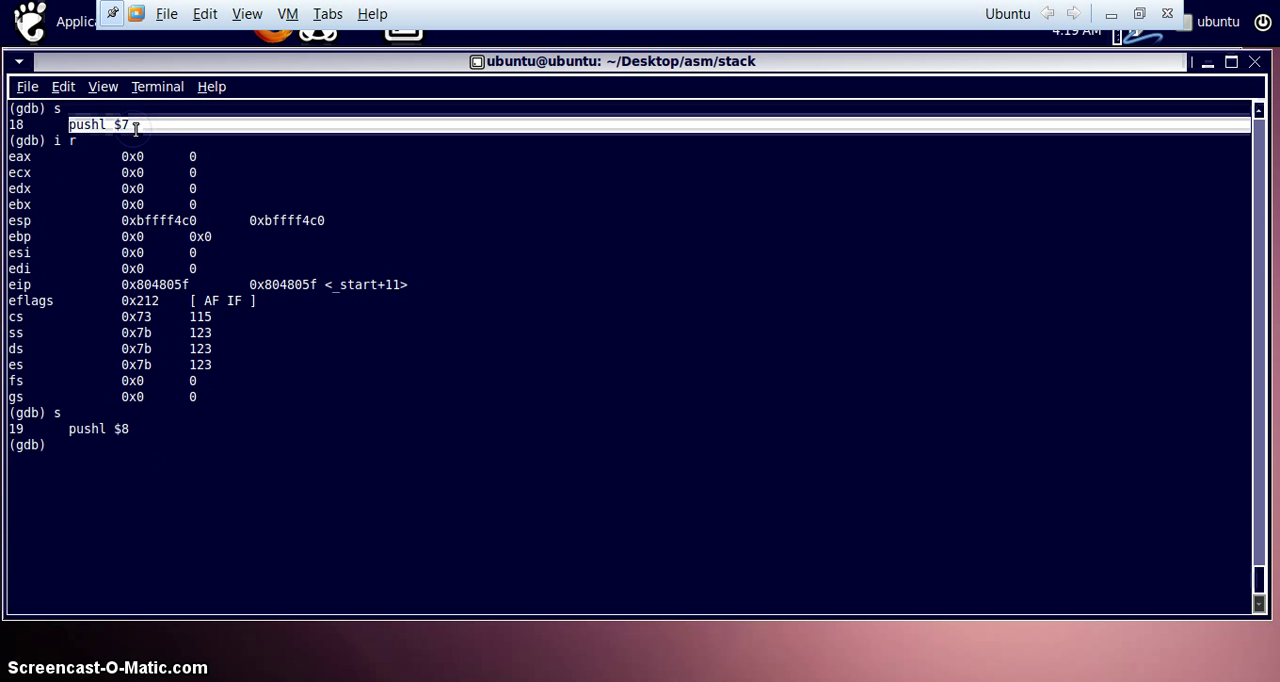
double_click(122, 124)
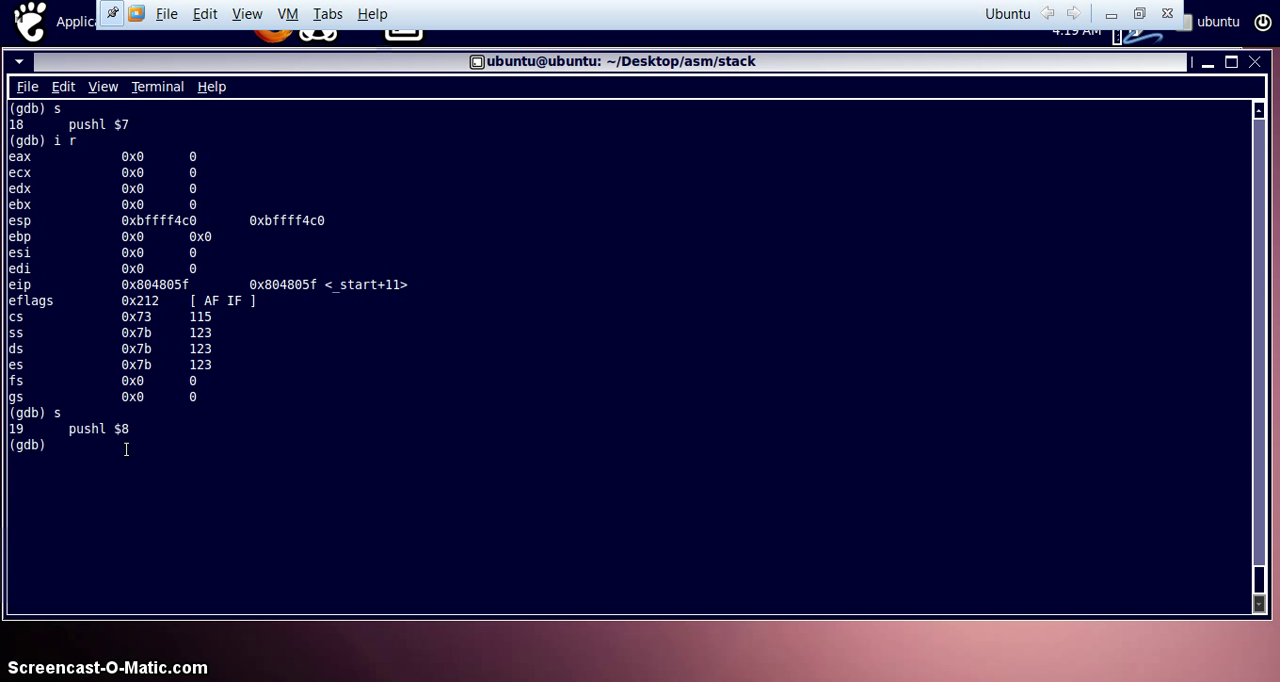
text(print $)
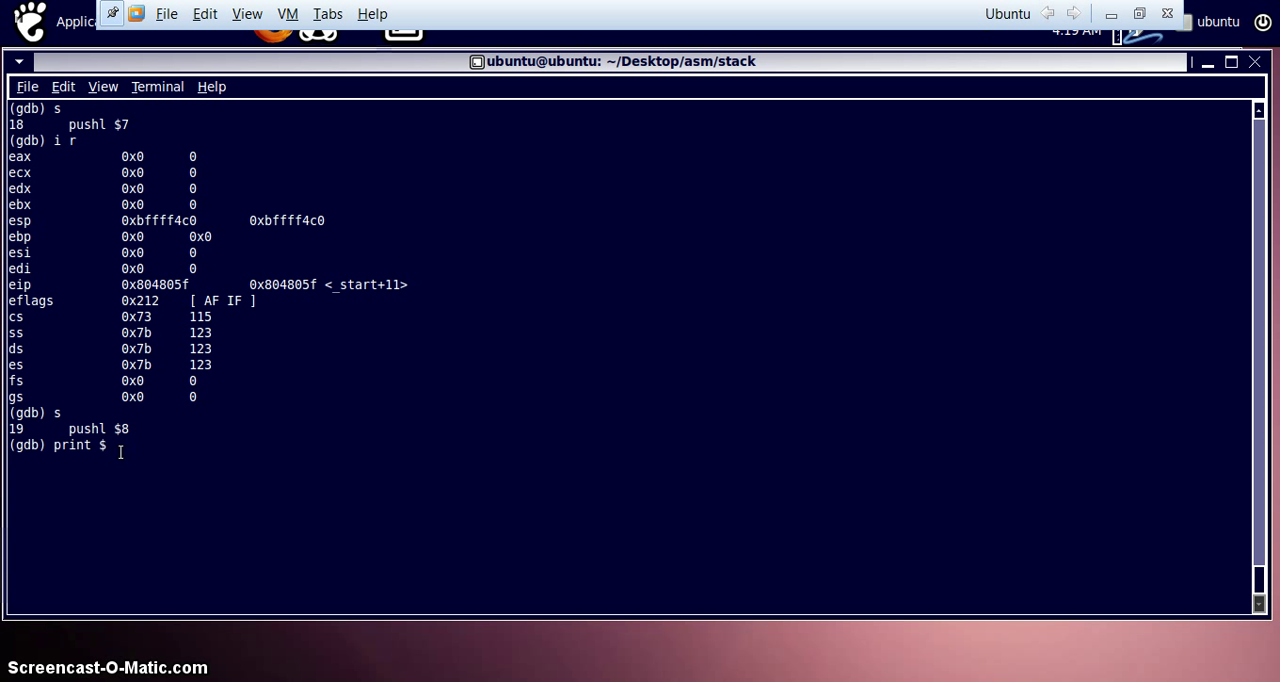
text(e)
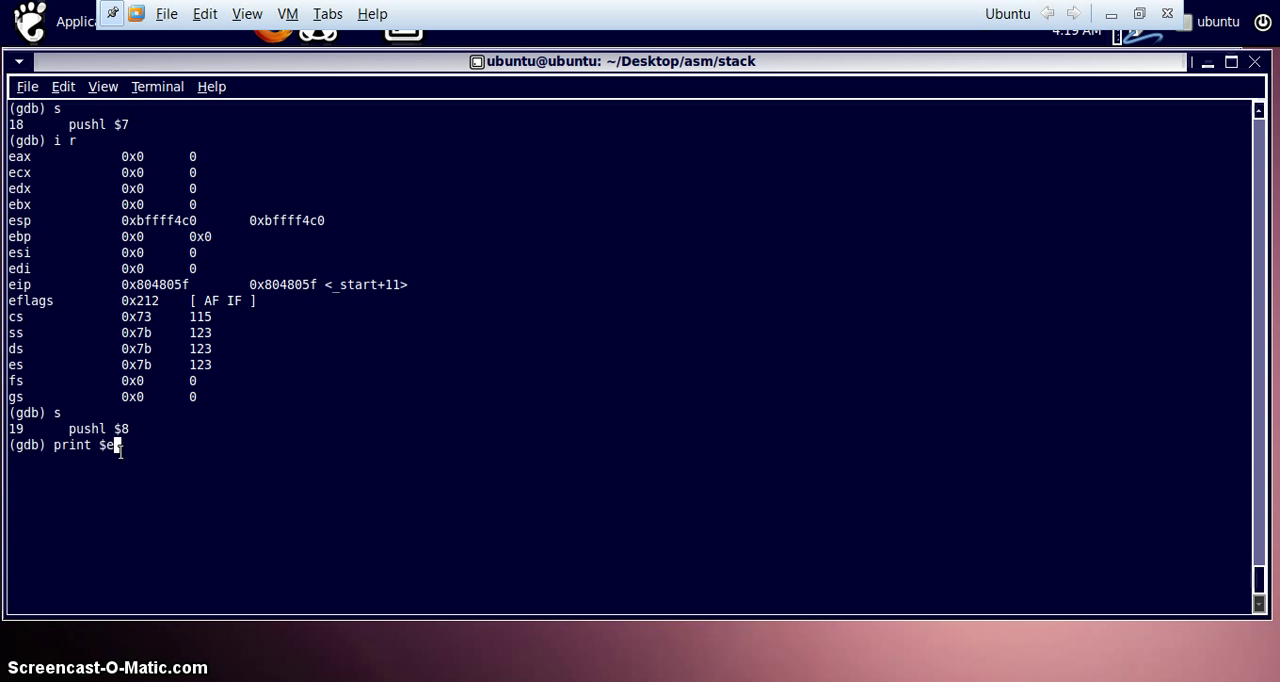
key(Return)
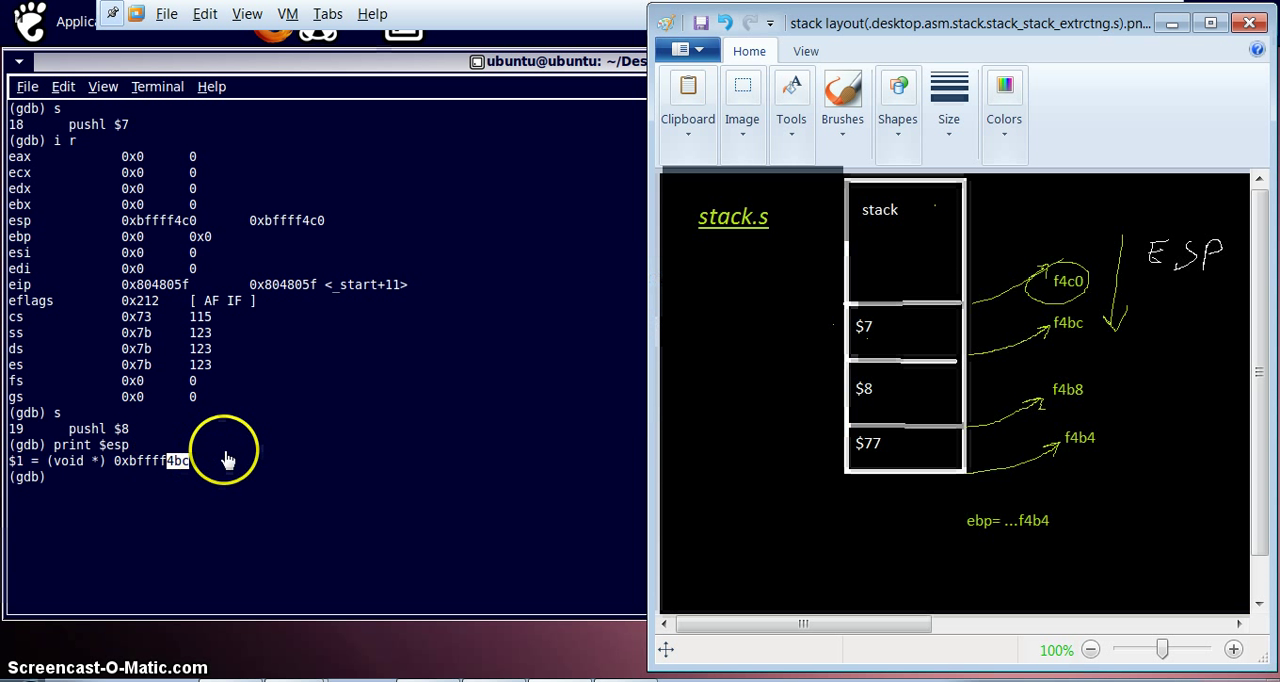
mouse_move(1055, 308)
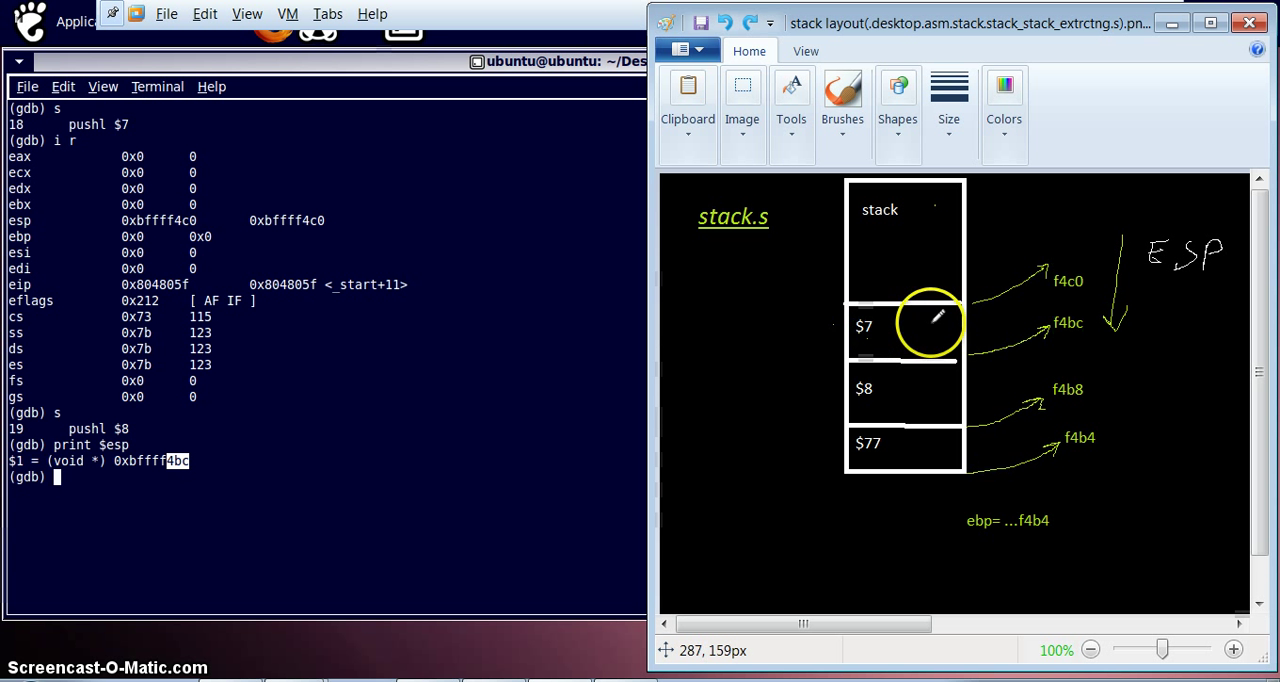
Step: Mark the $7 slot at f4bc on the Paint stack diagram
drag(930, 320, 1070, 318)
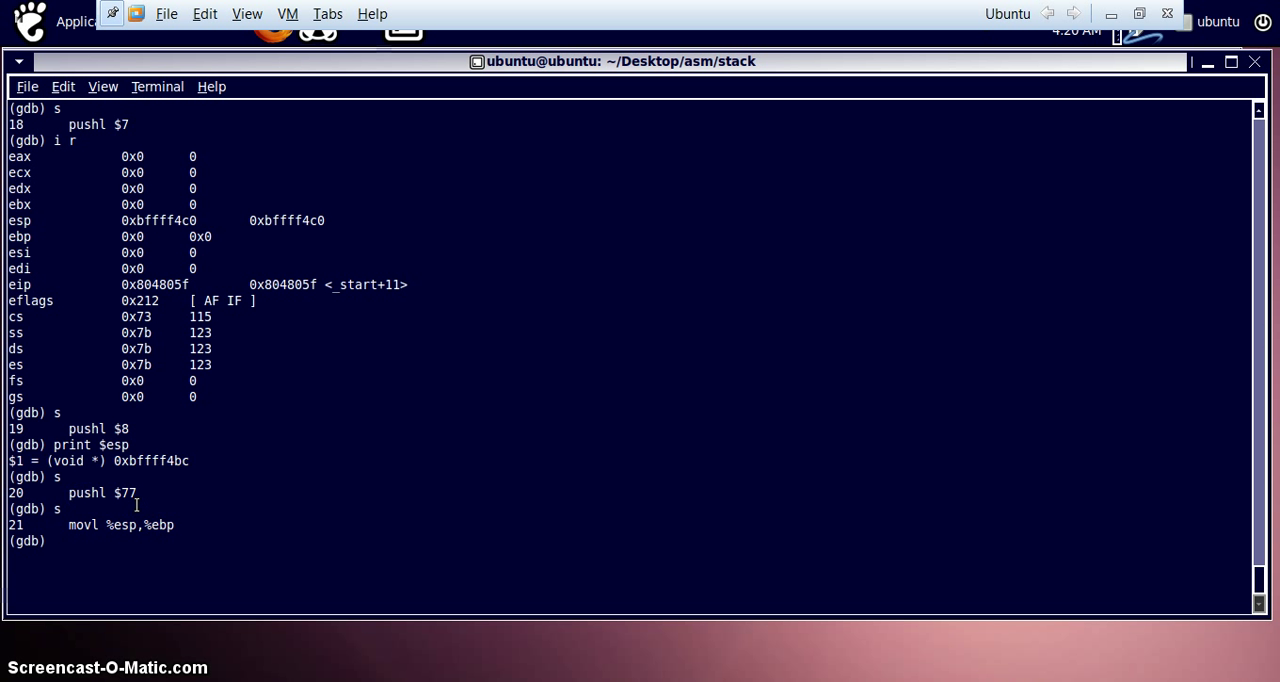
Step: Print $esp and highlight its new value 0xbffff4b4
text(print $esp)
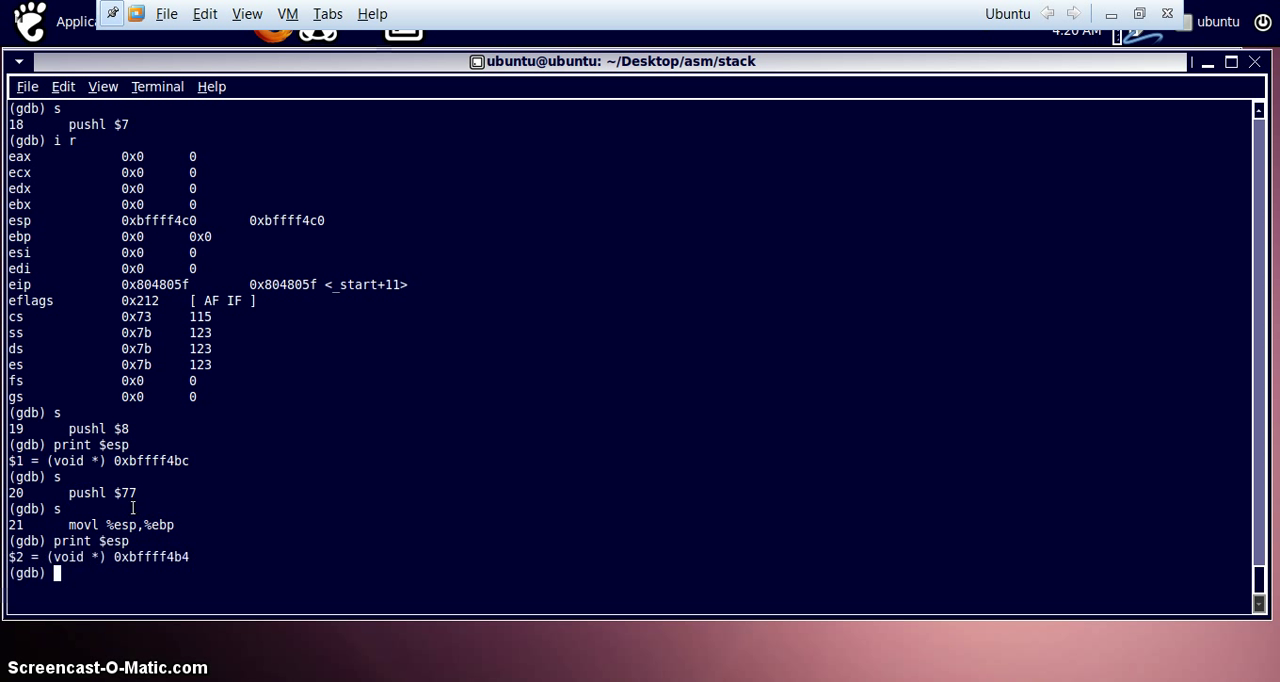
double_click(178, 557)
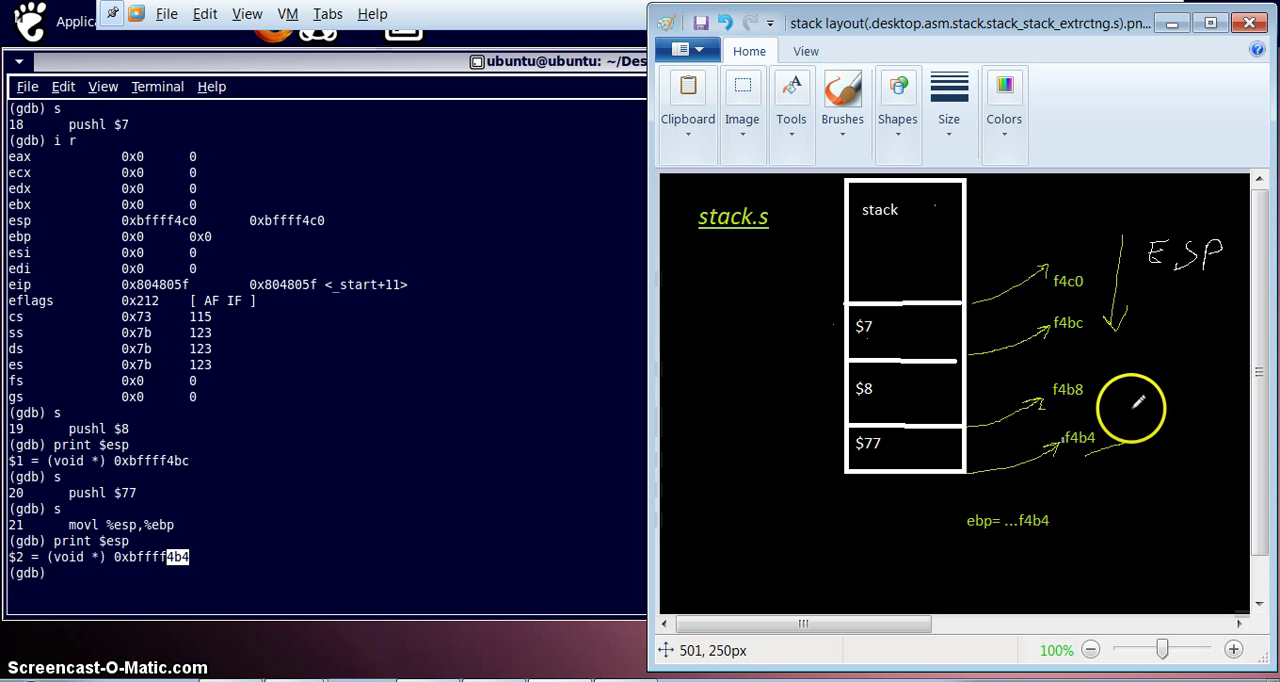
mouse_move(1072, 278)
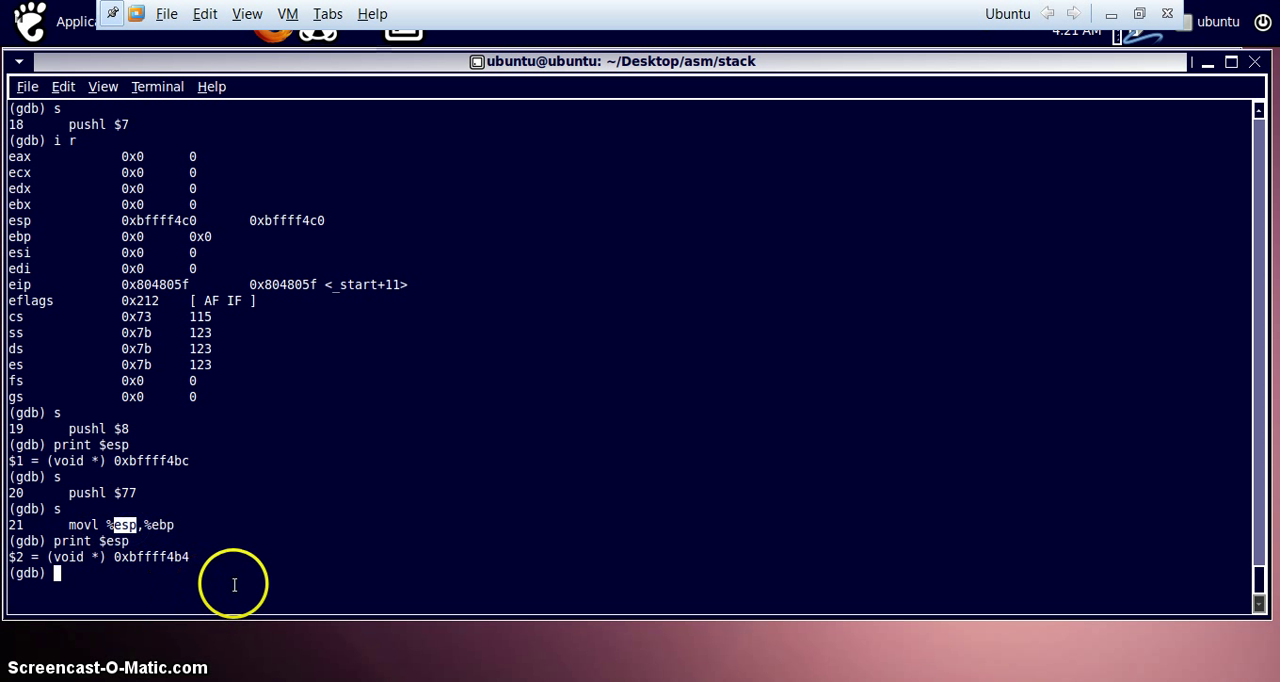
mouse_move(135, 538)
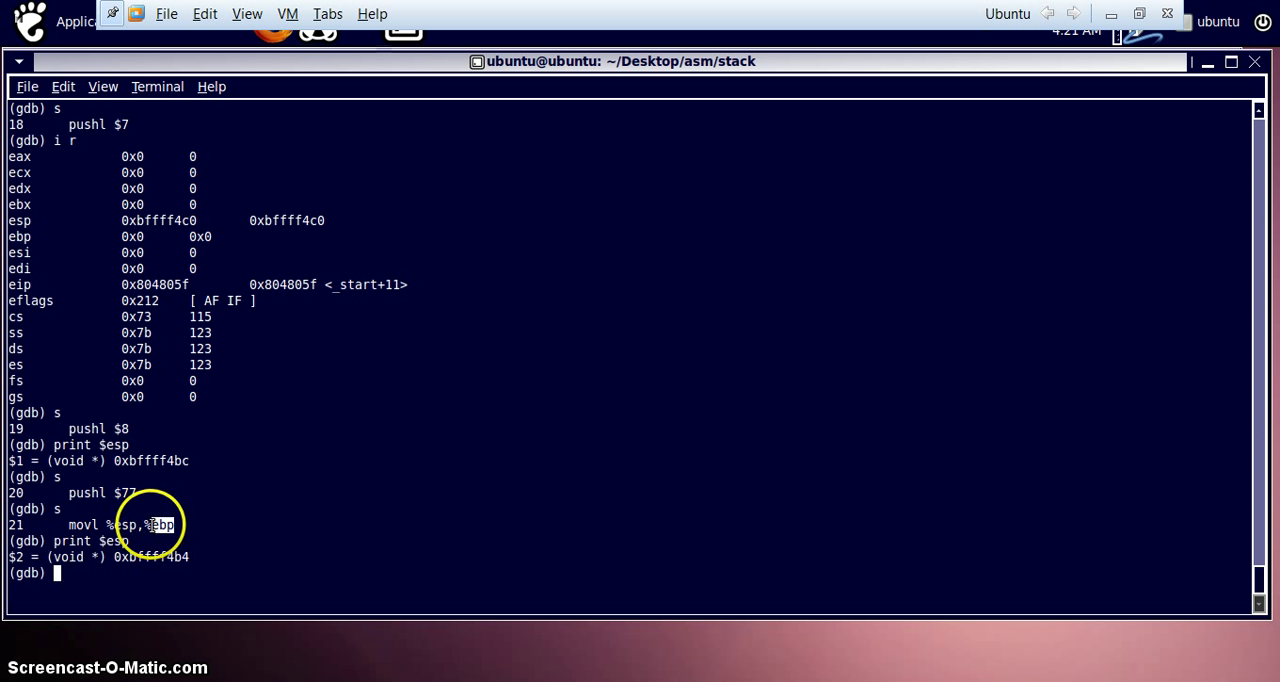
mouse_move(162, 578)
text(s)
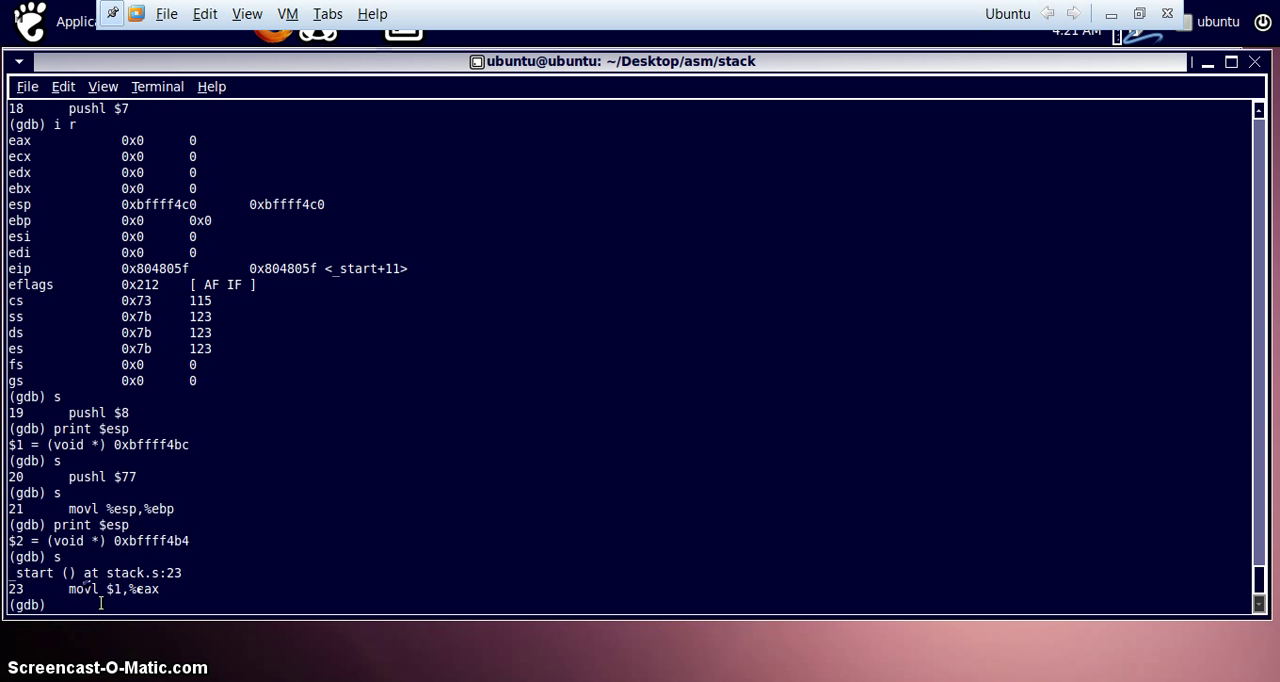
Step: Print $esp again to confirm it reads 0xbffff4b4
text(print $esp)
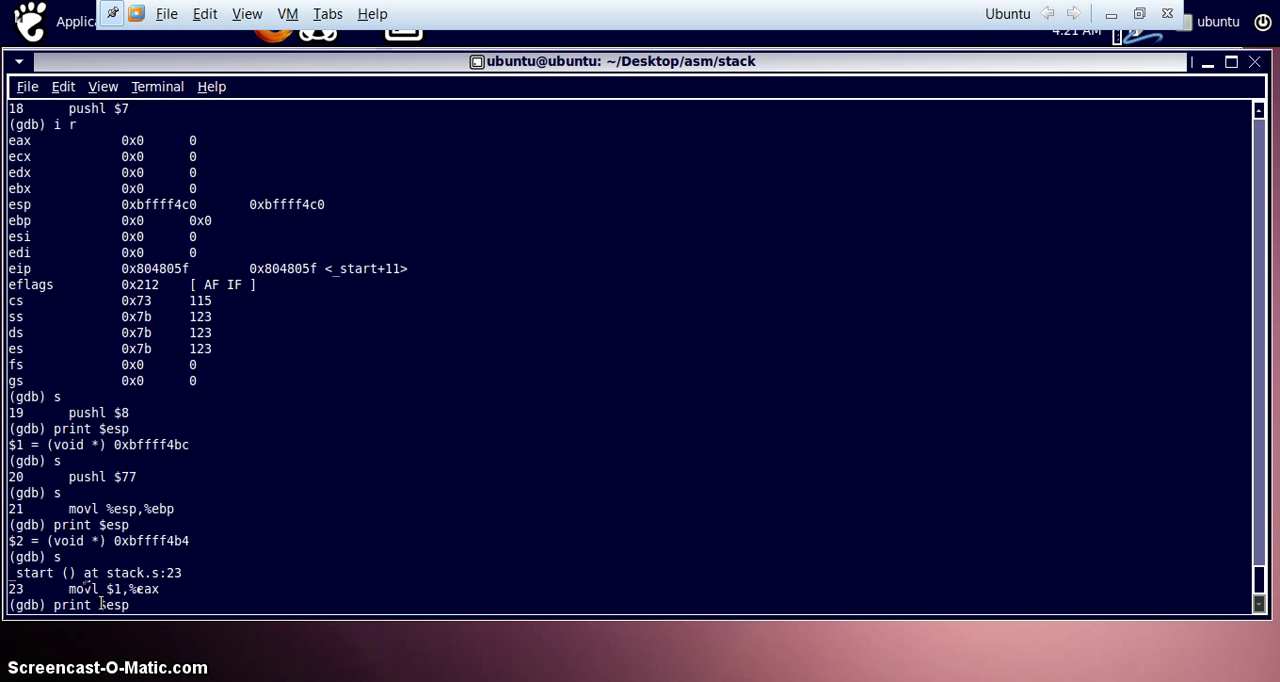
key(Return)
text(i r)
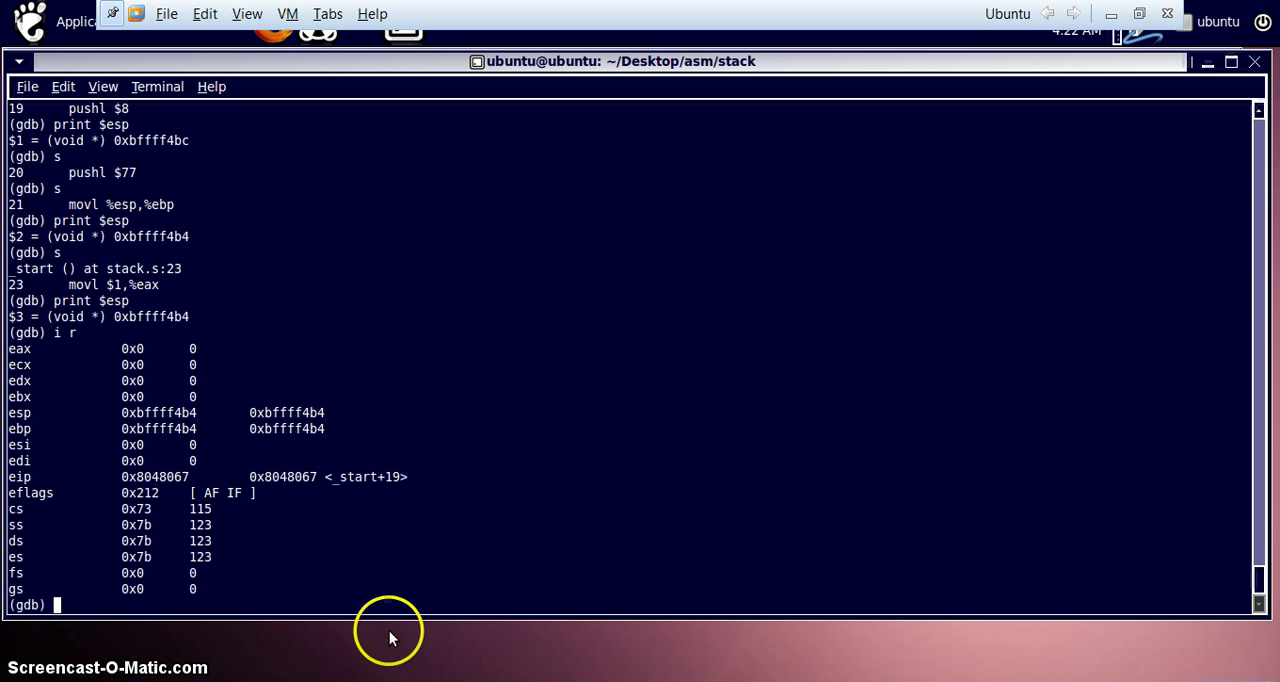
mouse_move(170, 428)
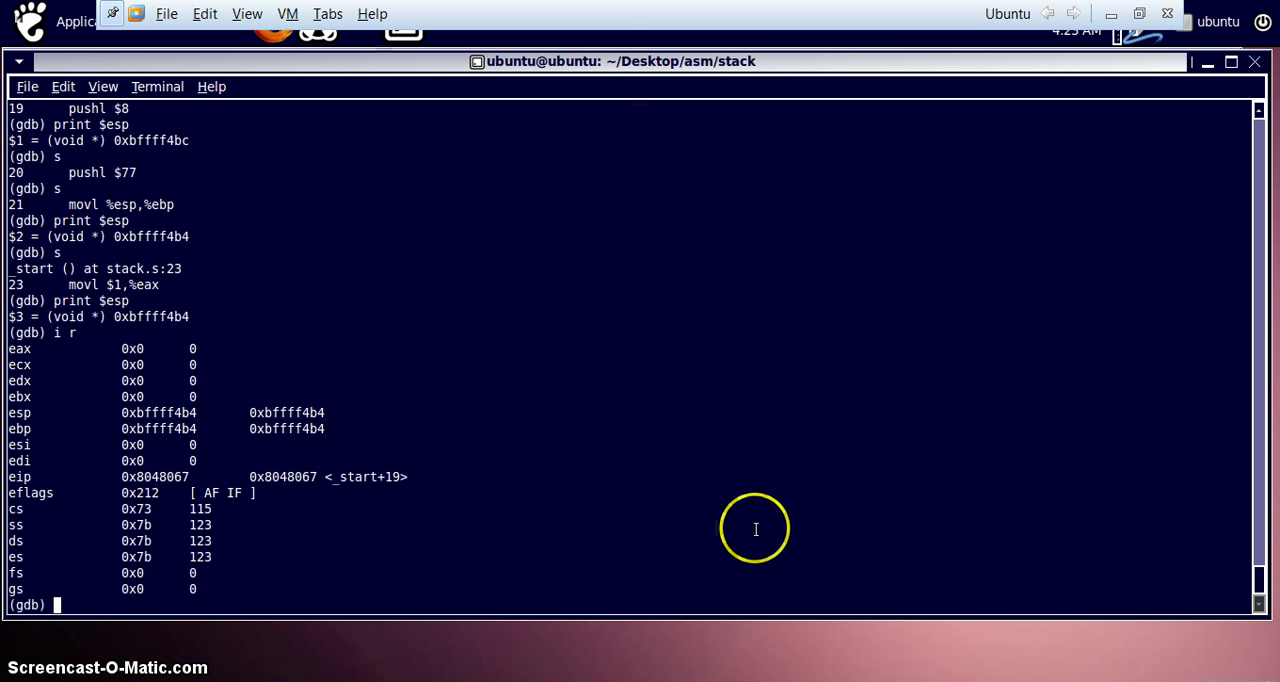
mouse_move(735, 535)
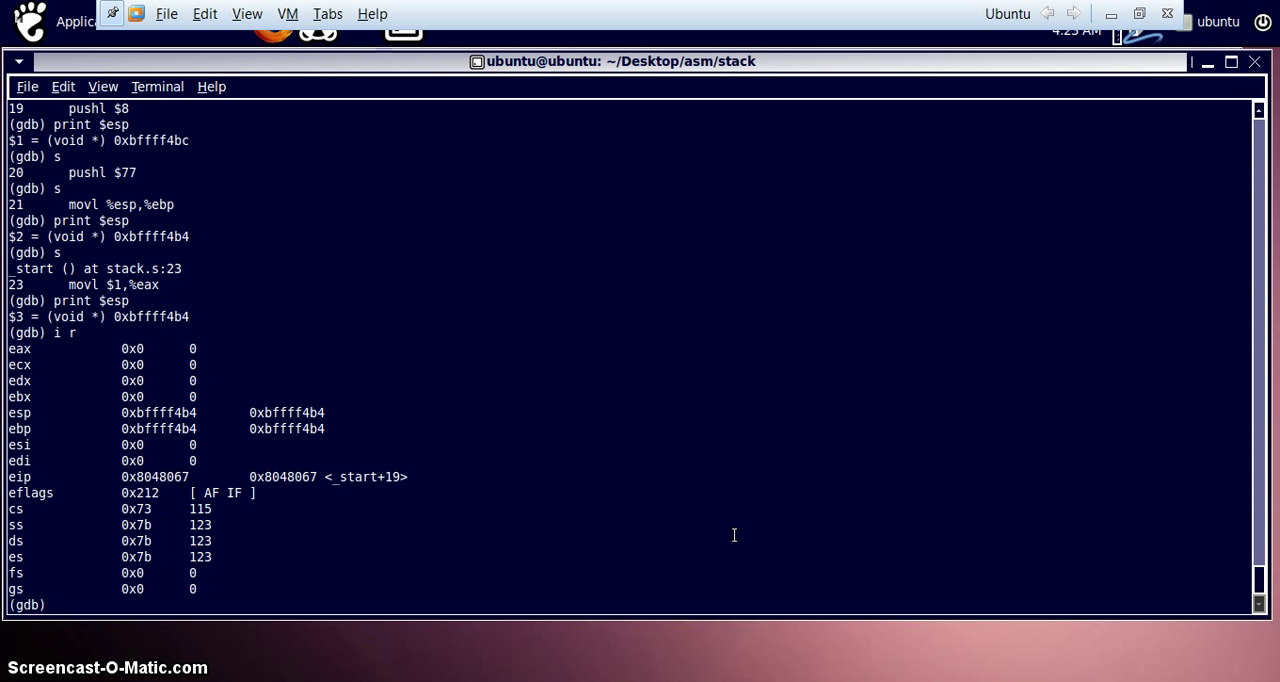
Step: Quit gdb, confirming with y, and list the directory files
text(q)
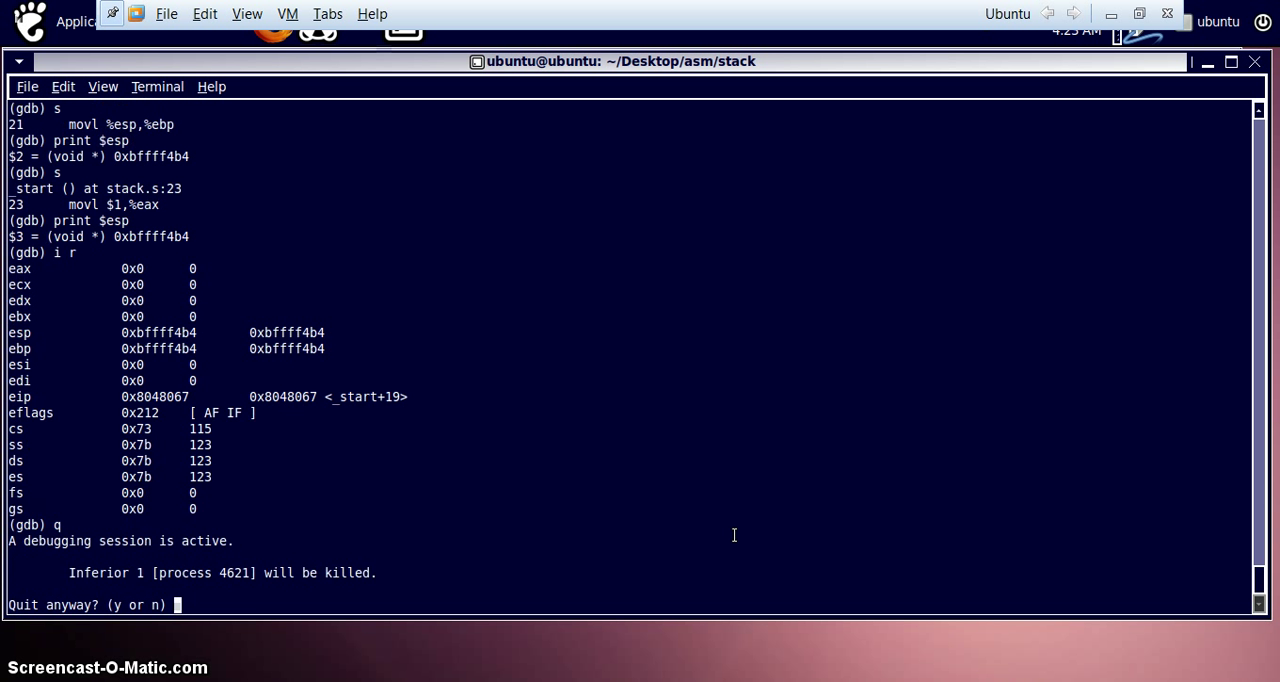
text(y)
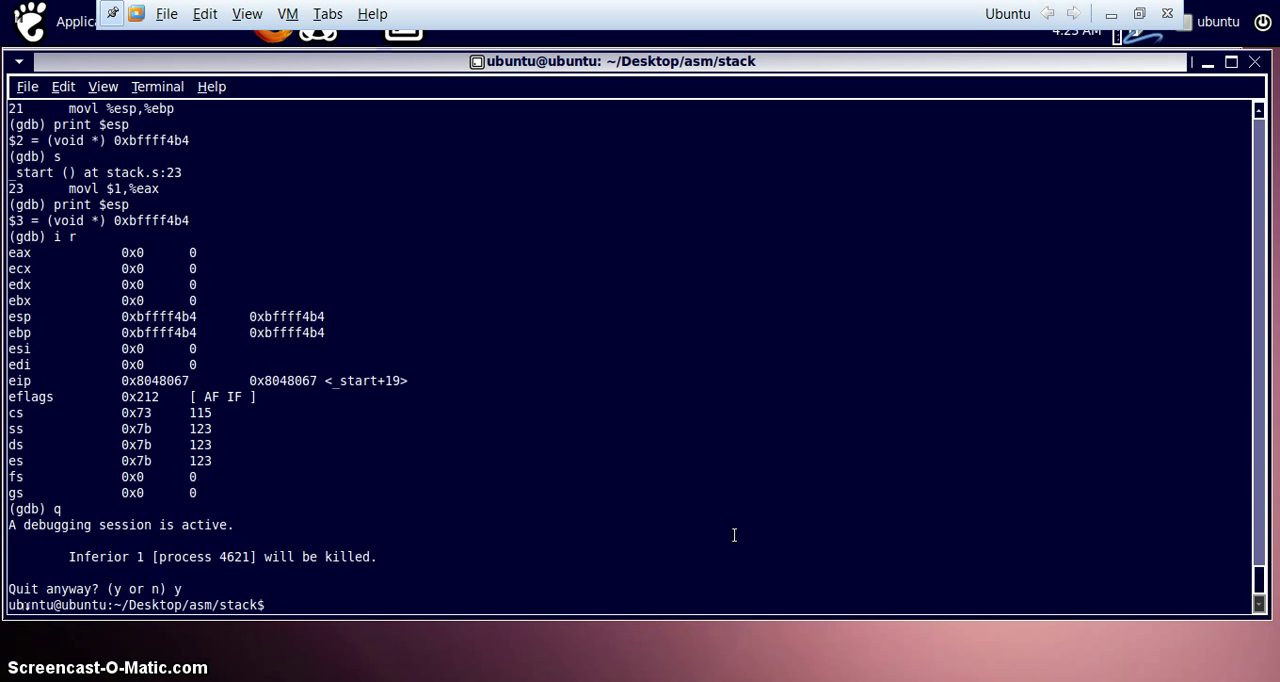
text(ls)
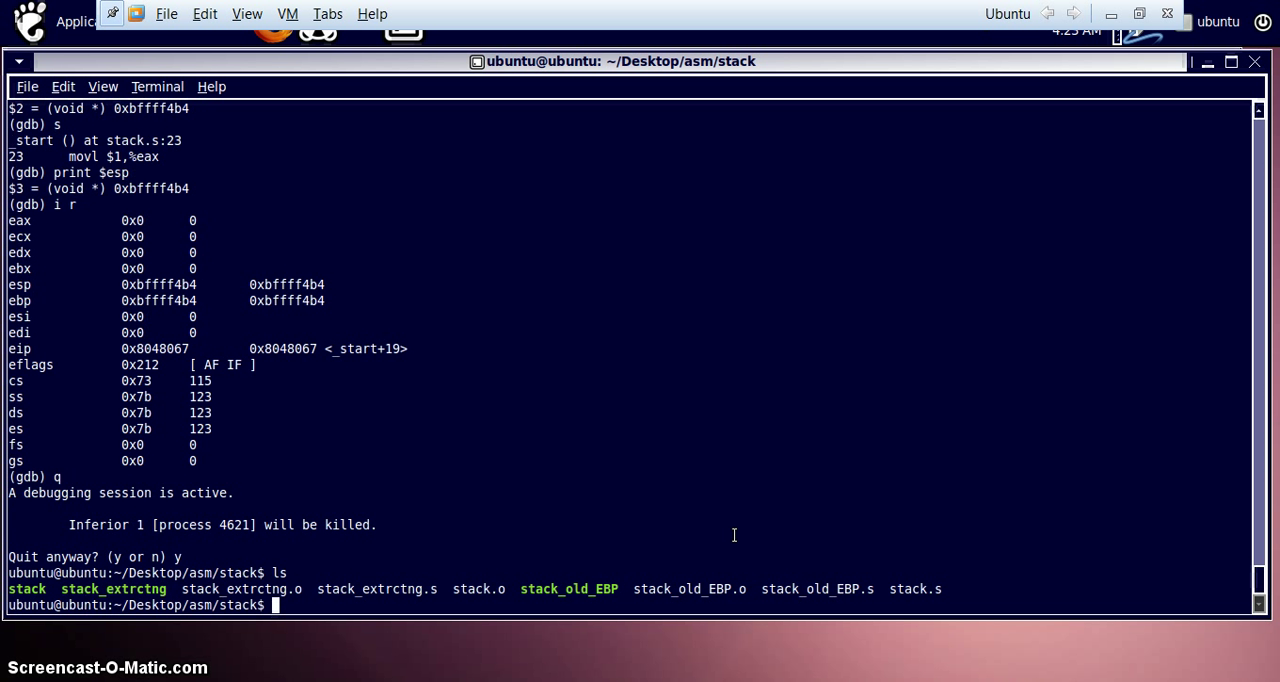
Step: Review stack_old_EBP.s in nano, including its pushl %ebp line, then close it
text(nano)
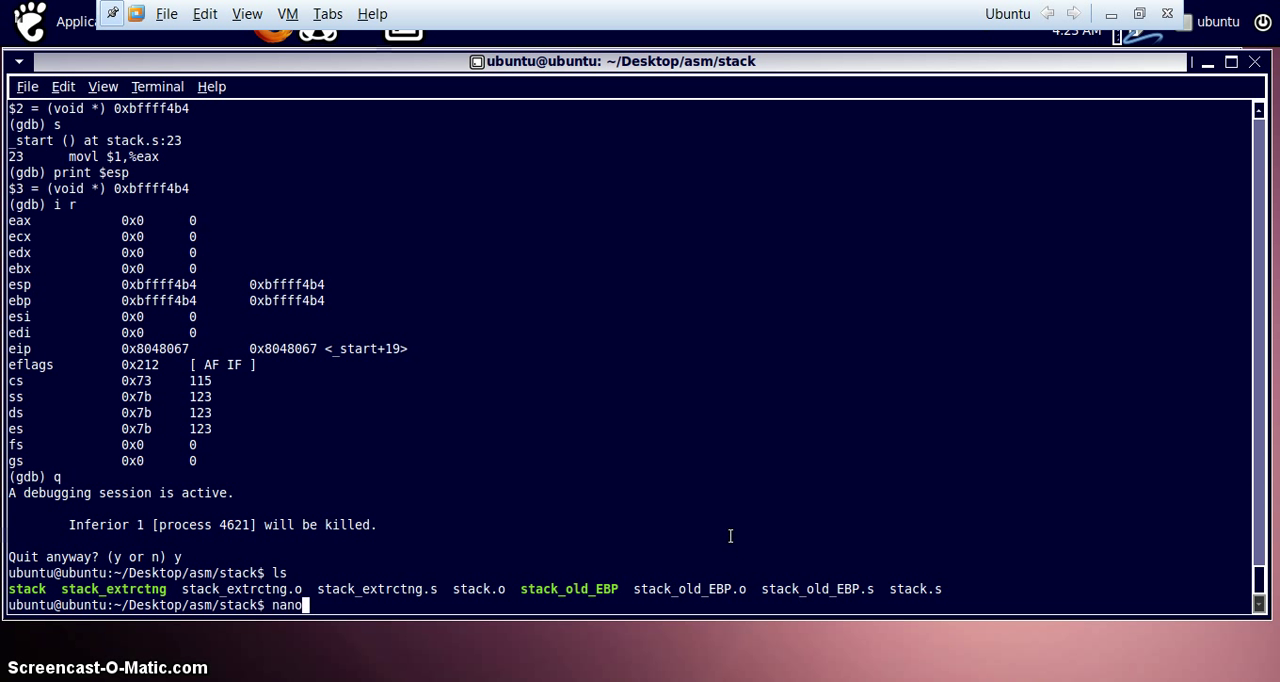
text(stack)
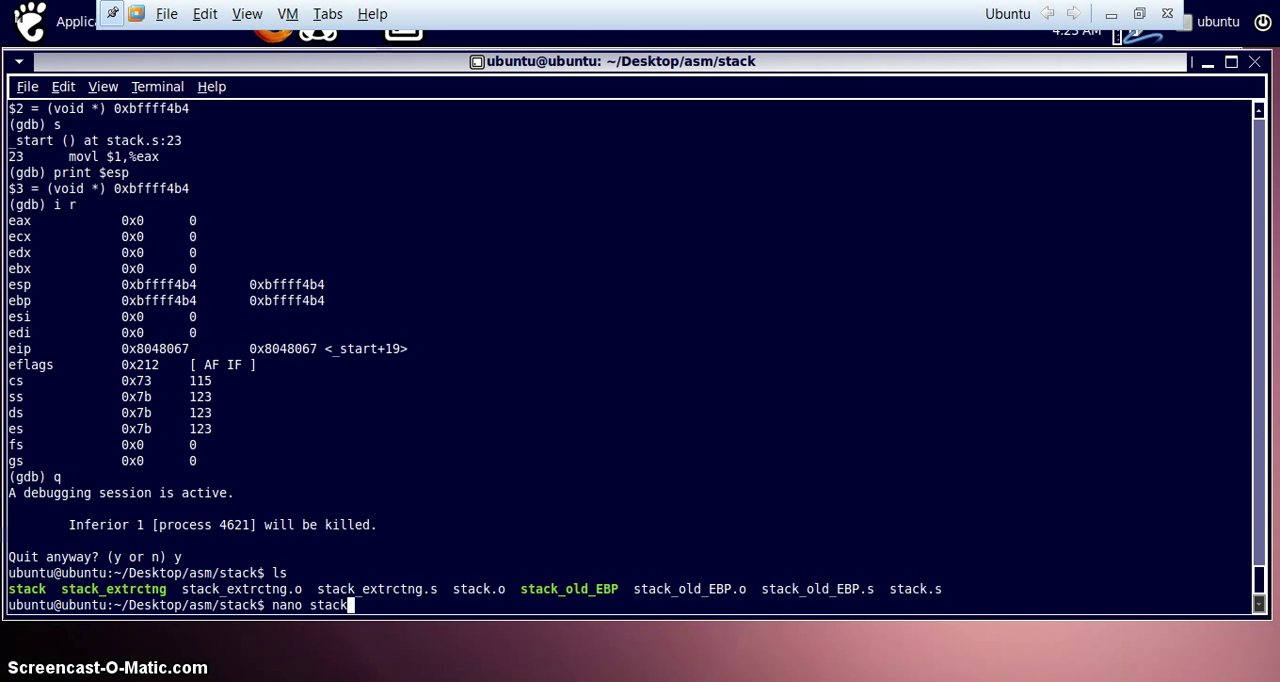
text(_old_EBP)
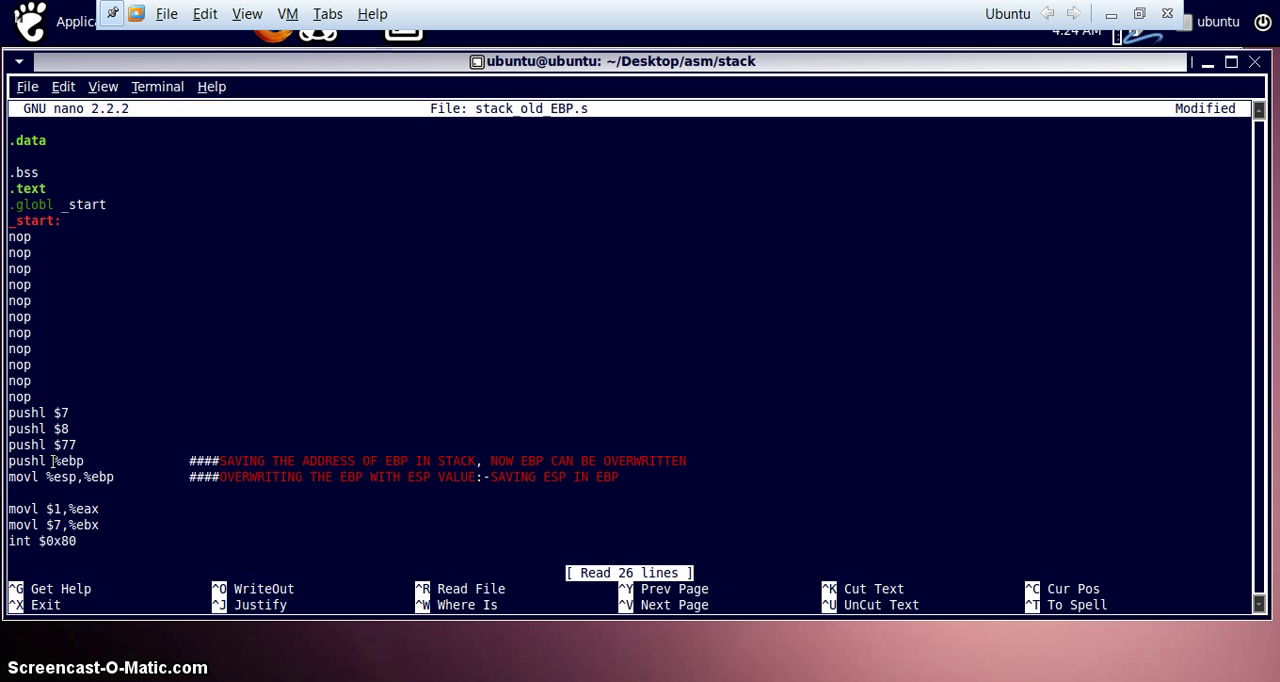
double_click(66, 461)
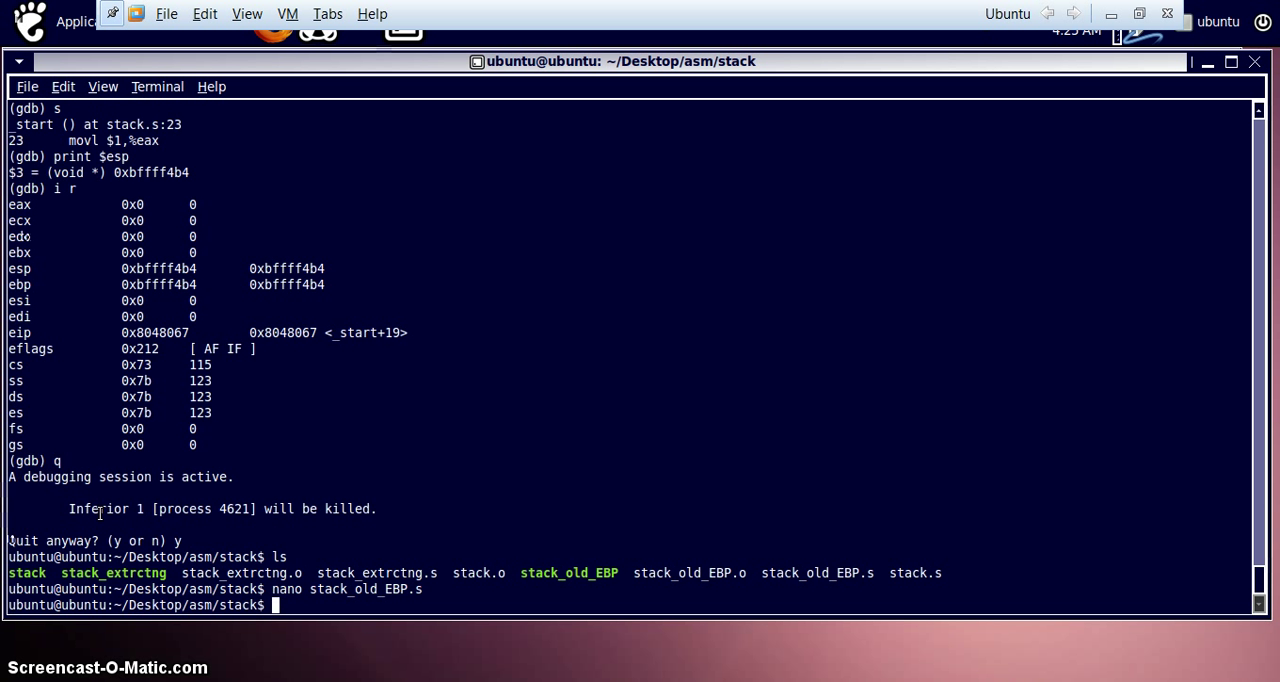
mouse_move(380, 582)
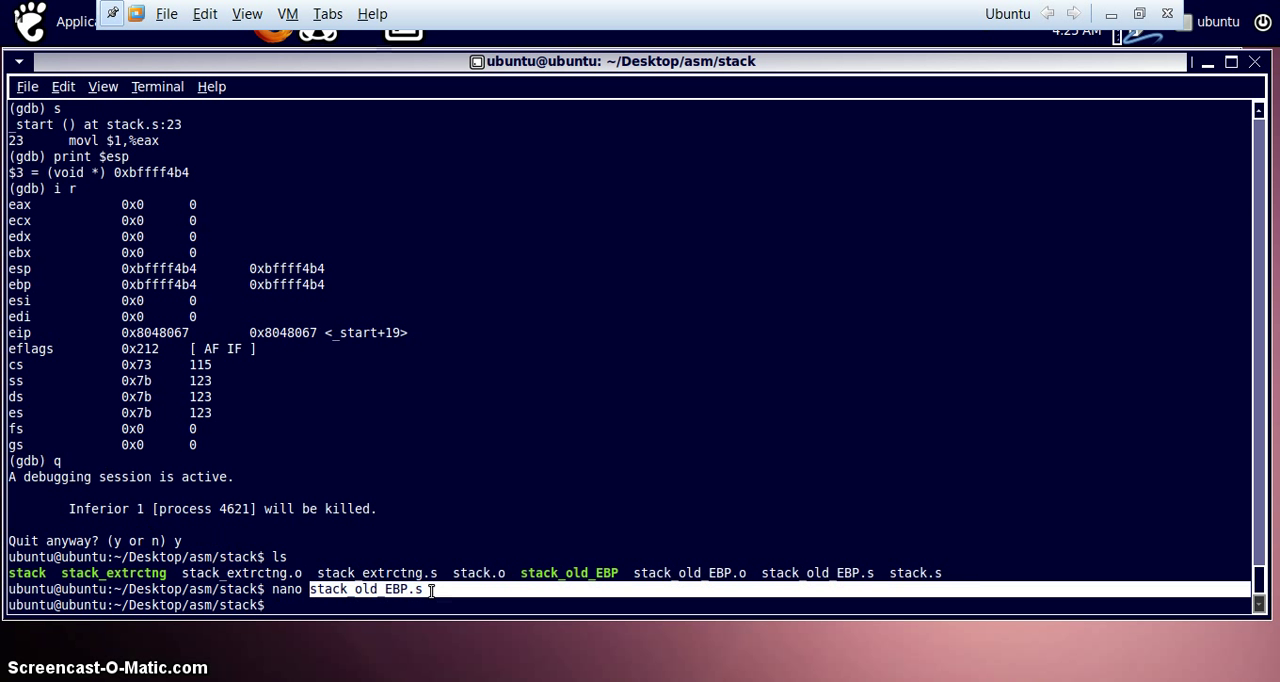
Step: Run ./stack_old_EBP and echo $? to show its exit status of 7
key(Return)
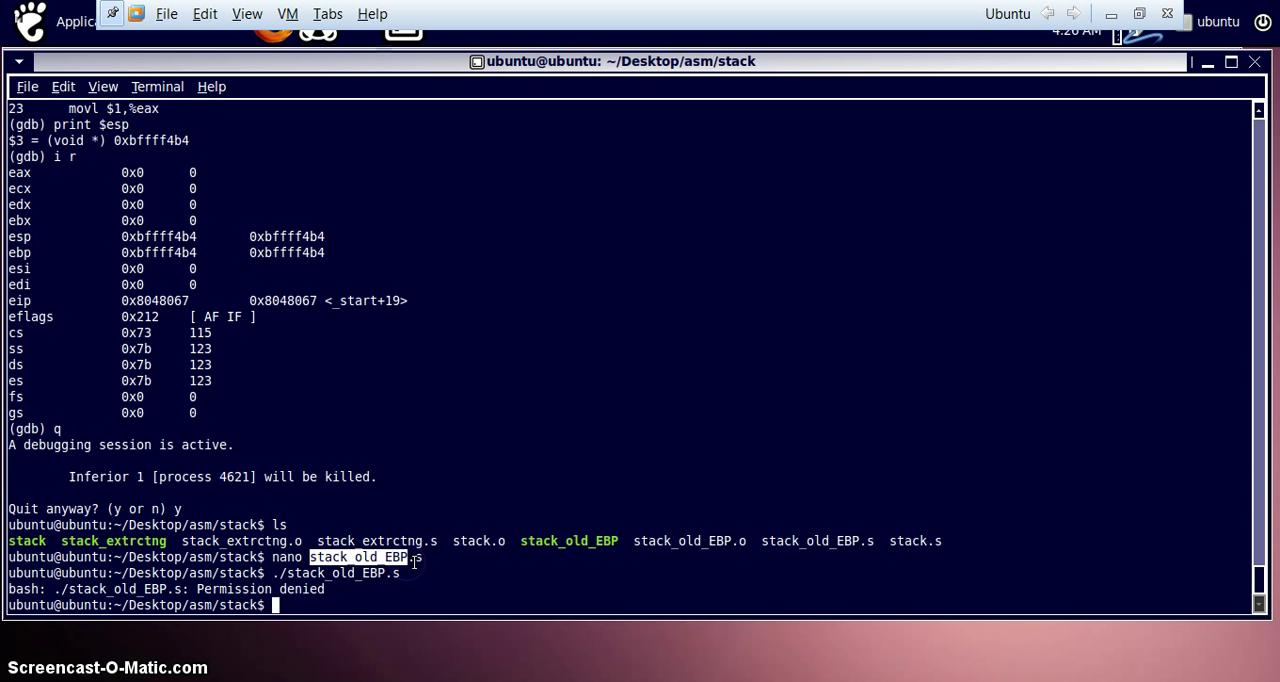
text(./stack_old_EBP)
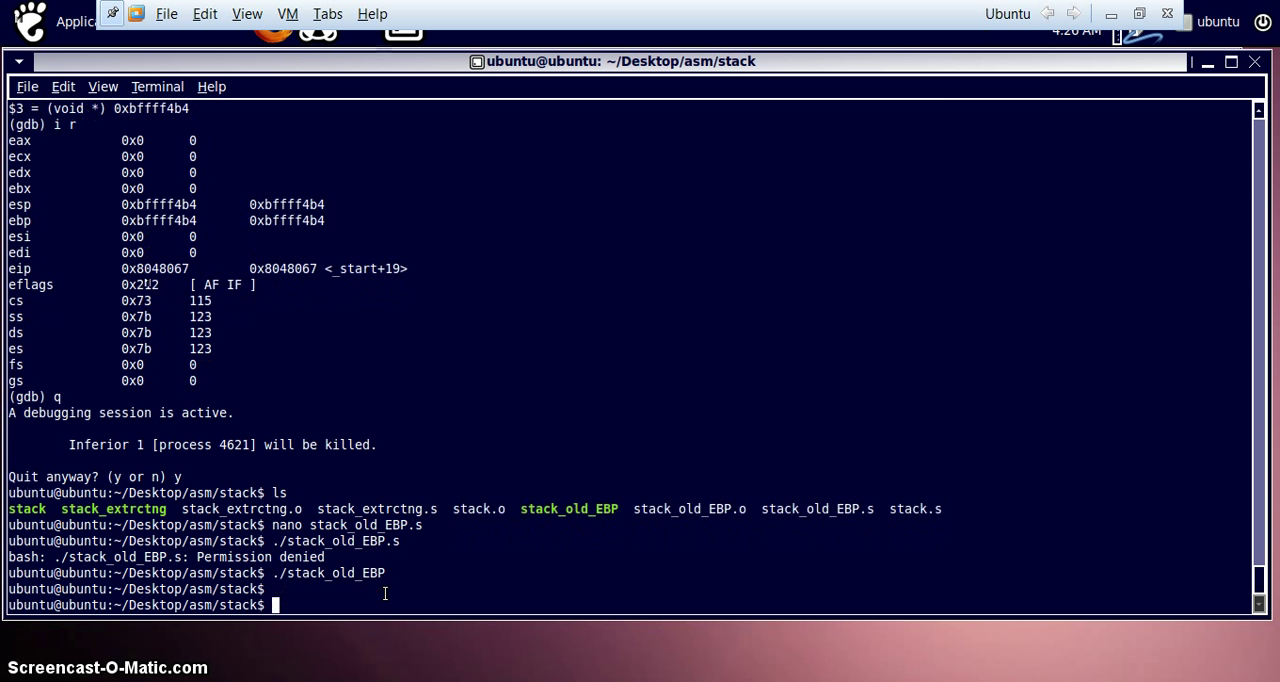
text(e)
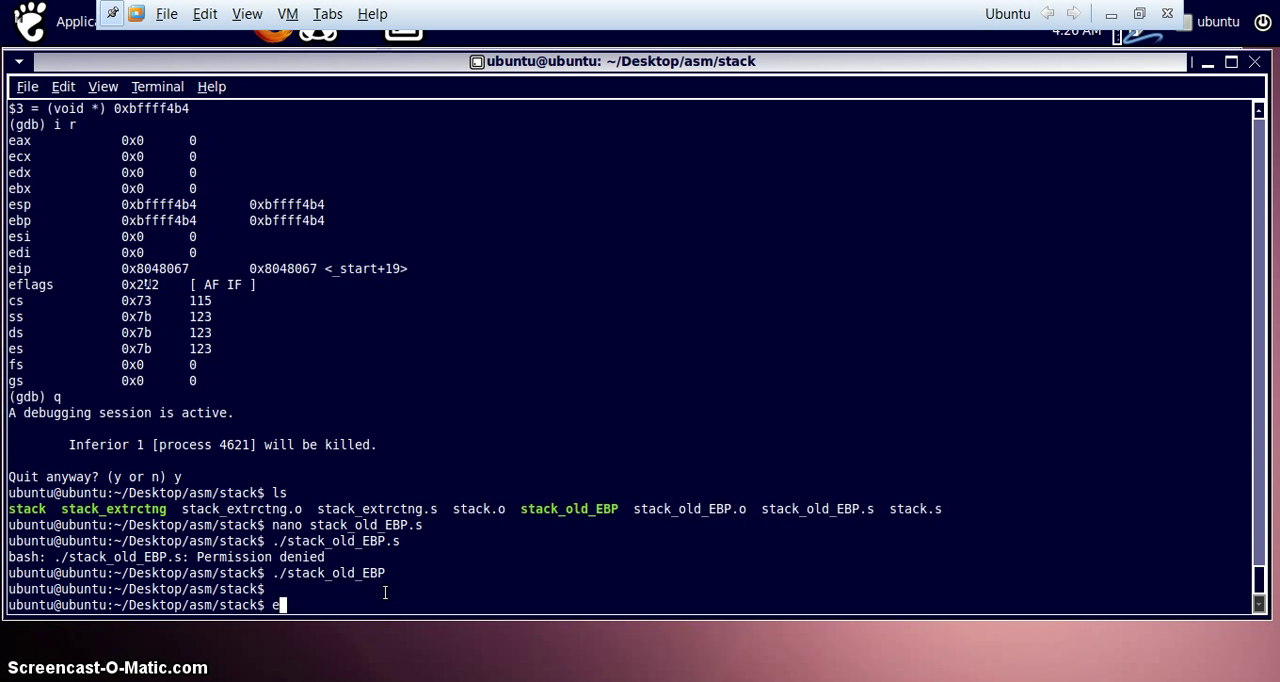
text(cho $?)
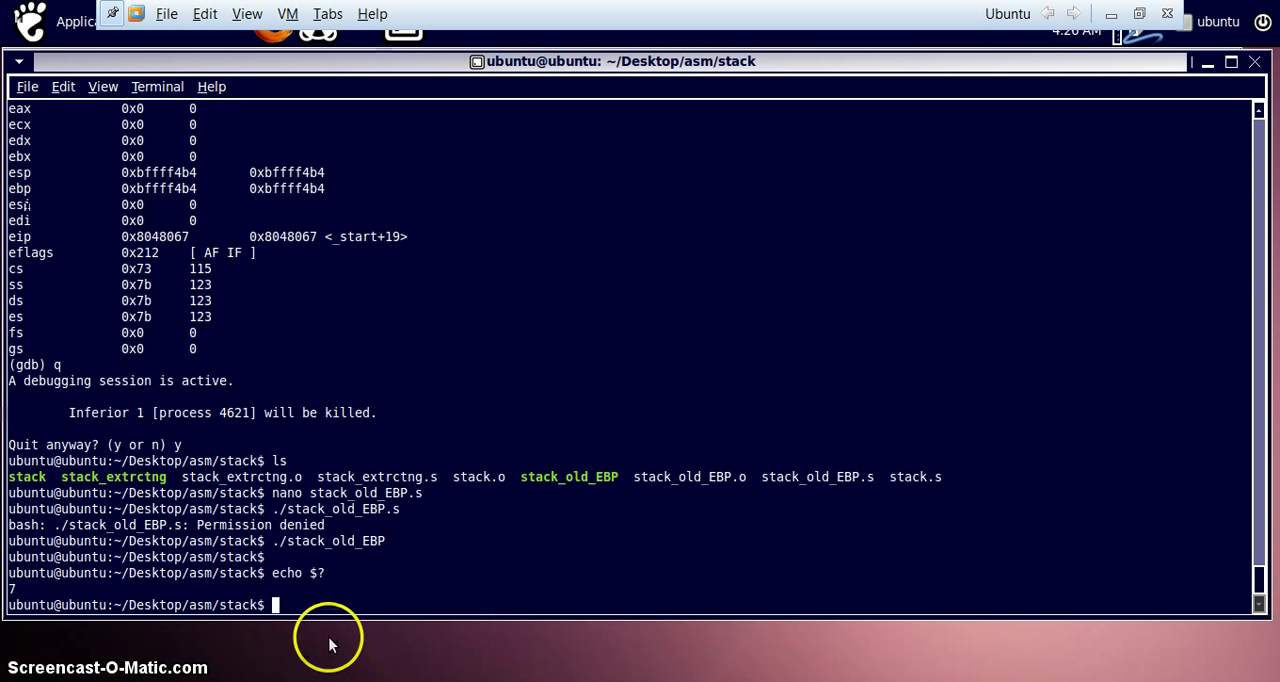
mouse_move(337, 611)
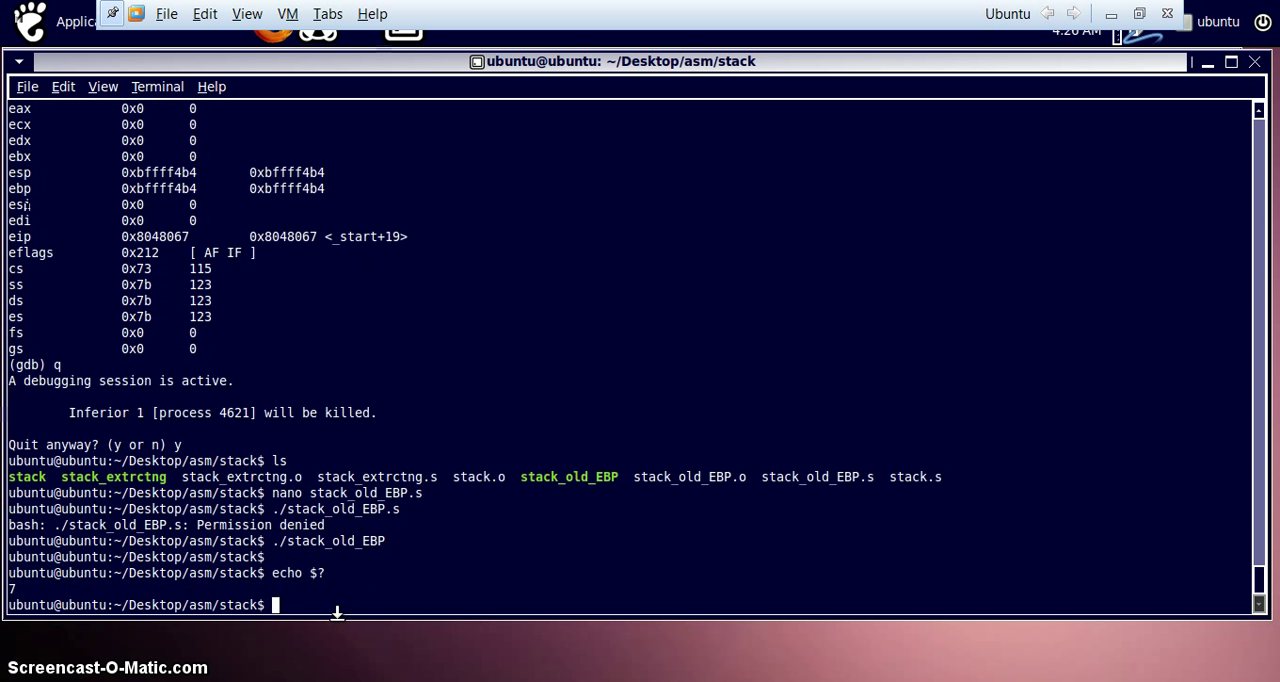
mouse_move(497, 598)
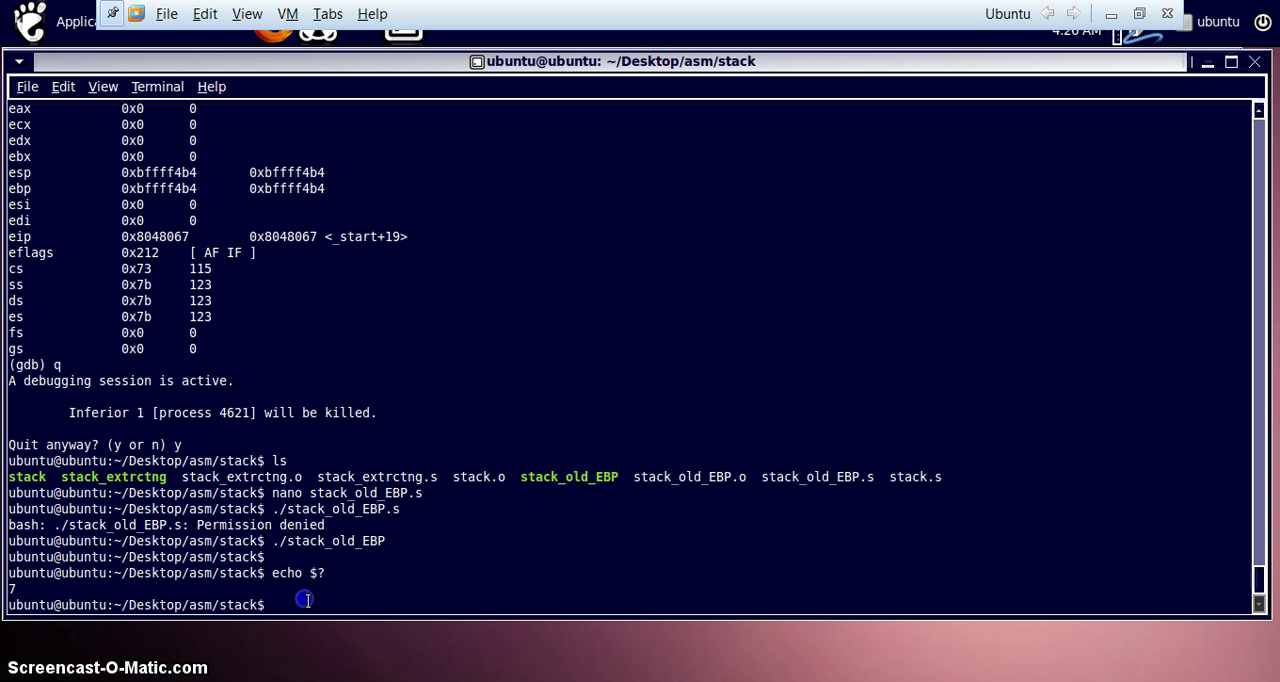
mouse_move(312, 603)
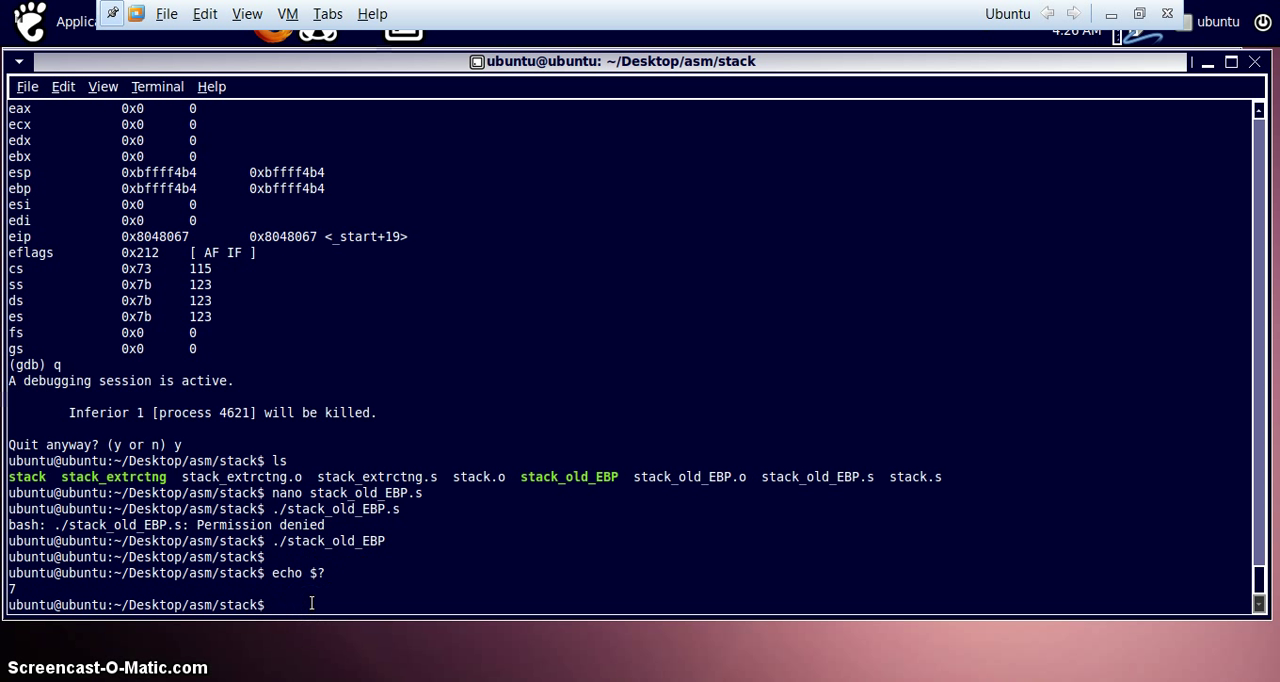